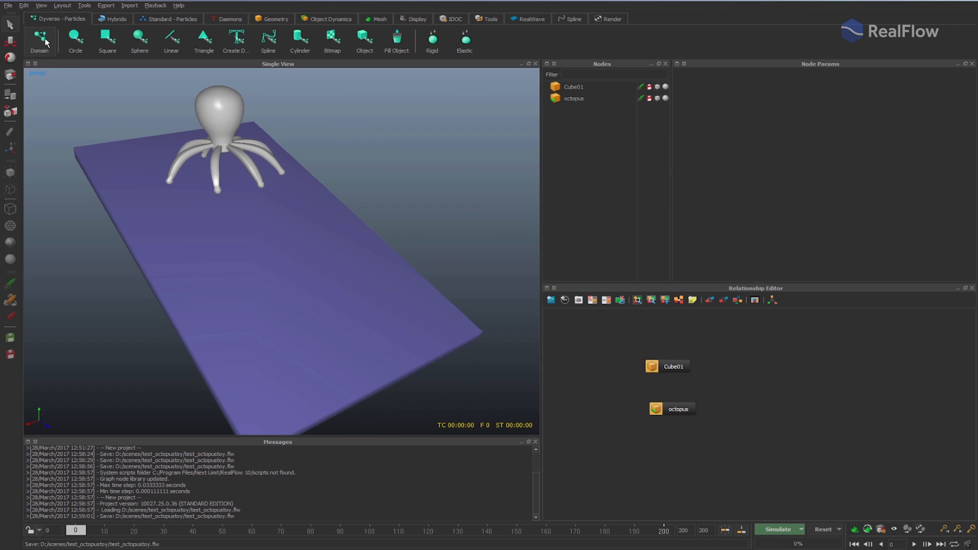
# Step: Create an Elastic Dyverso domain filling the octopus and hide the octopus mesh
pyautogui.click(39, 37)
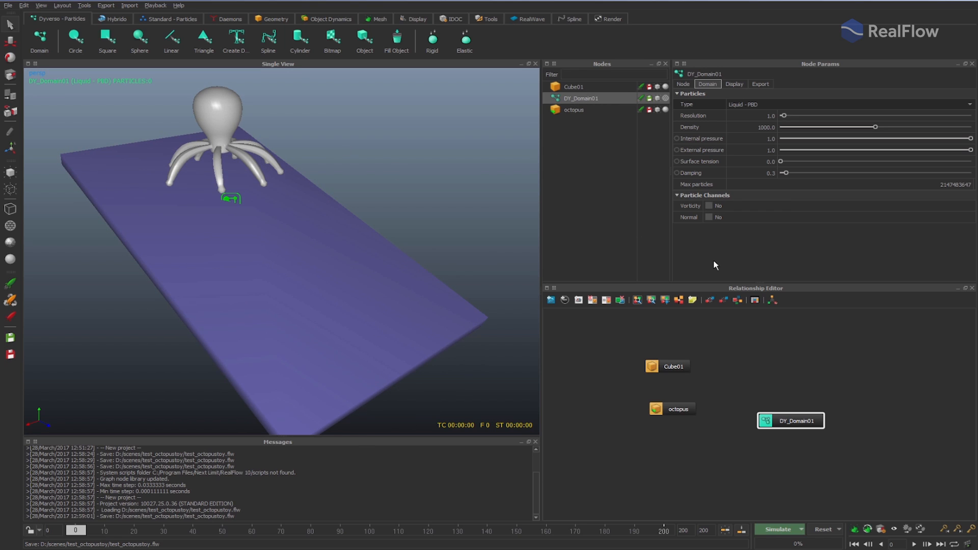
pyautogui.click(867, 104)
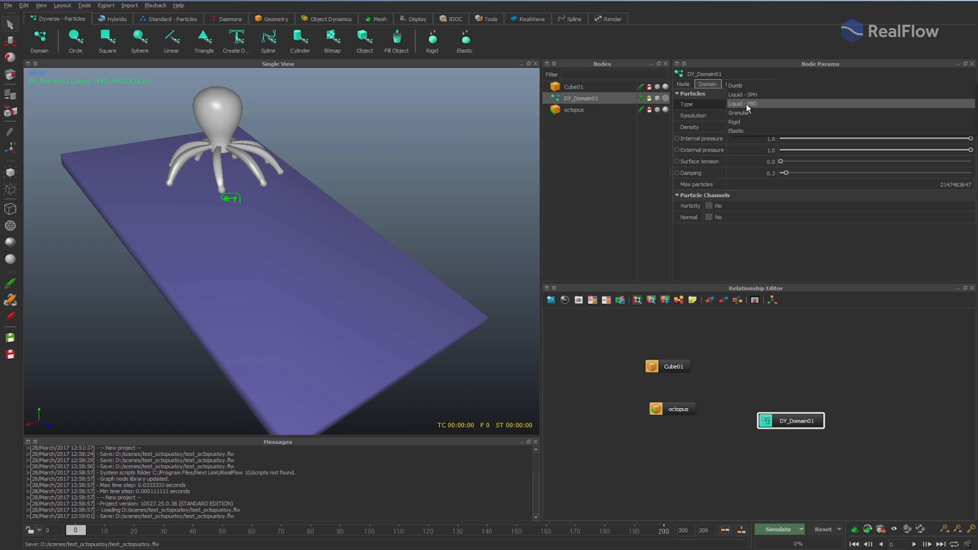
pyautogui.moveTo(744, 131)
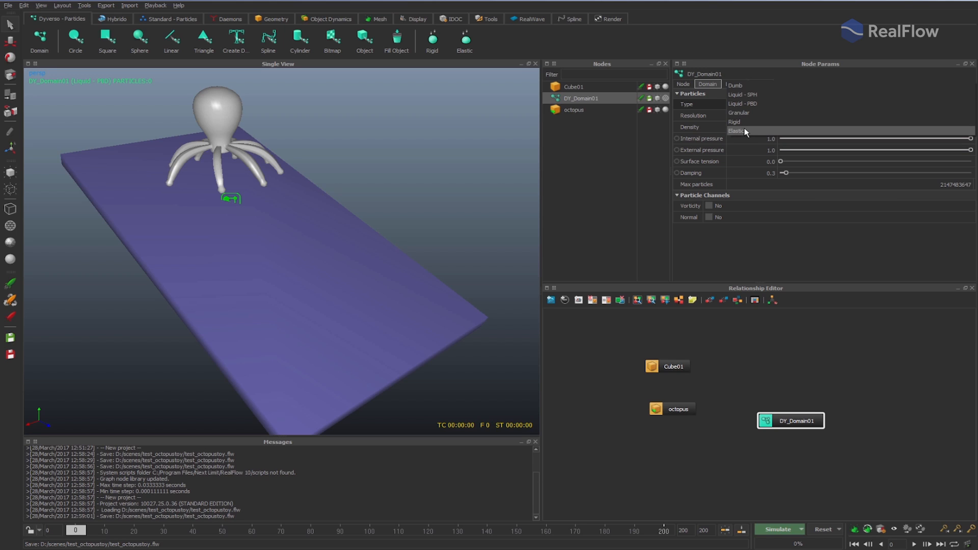
pyautogui.click(741, 131)
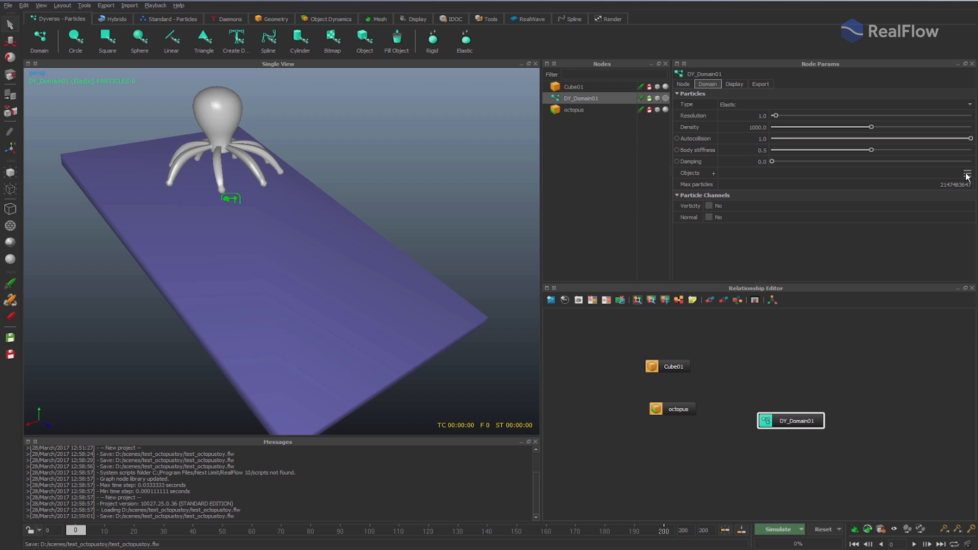
pyautogui.click(713, 173)
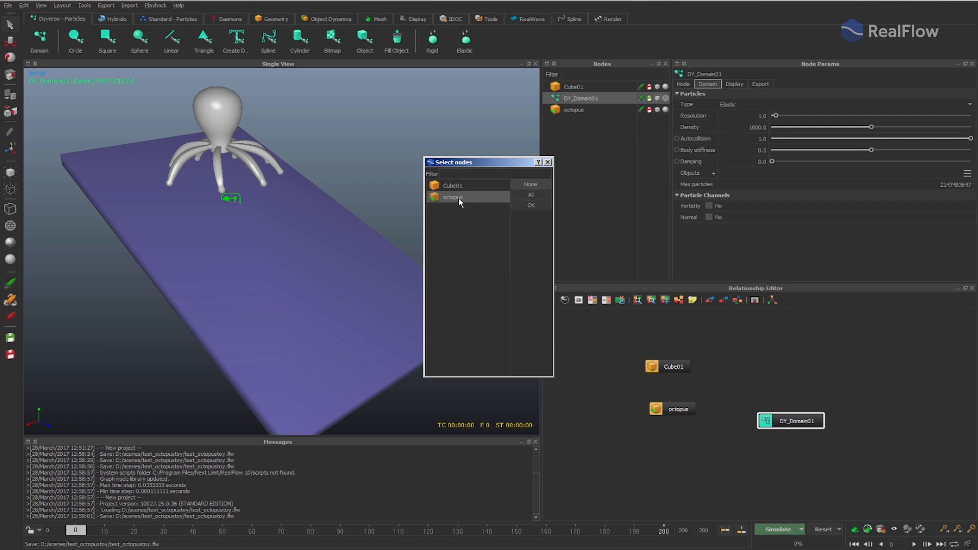
pyautogui.click(530, 205)
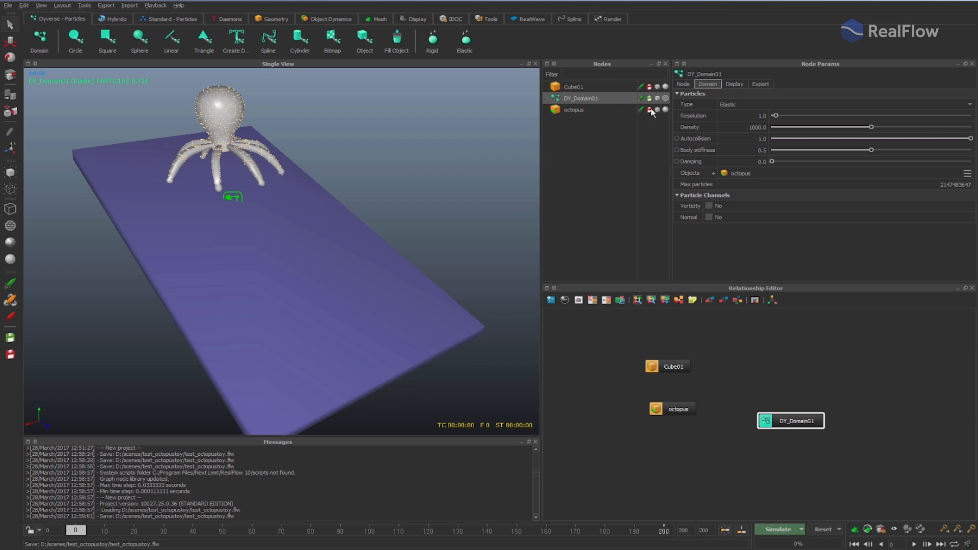
pyautogui.click(656, 110)
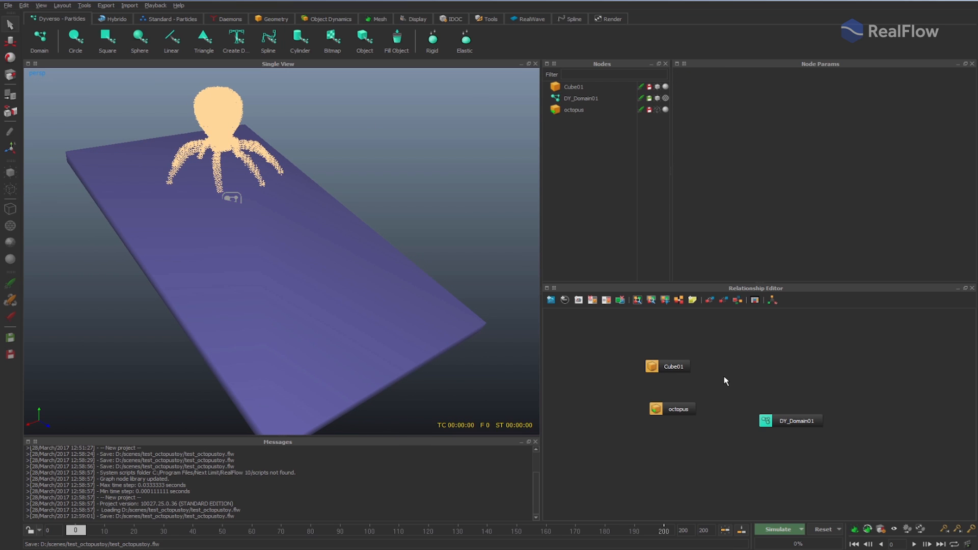
# Step: Add a hub joining Cube01 and DY_Domain01, and connect a Gravity daemon
pyautogui.rightClick(725, 380)
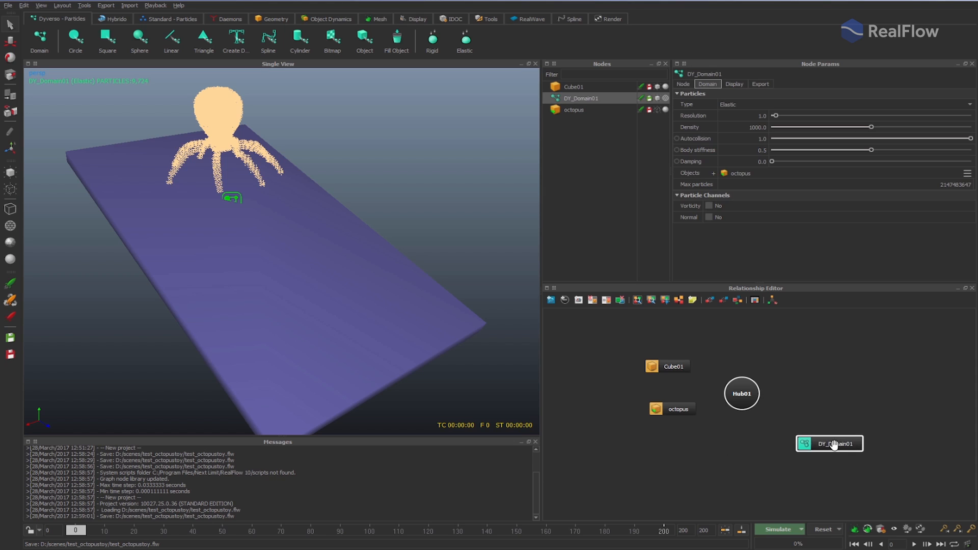
pyautogui.click(672, 421)
pyautogui.write('gravity')
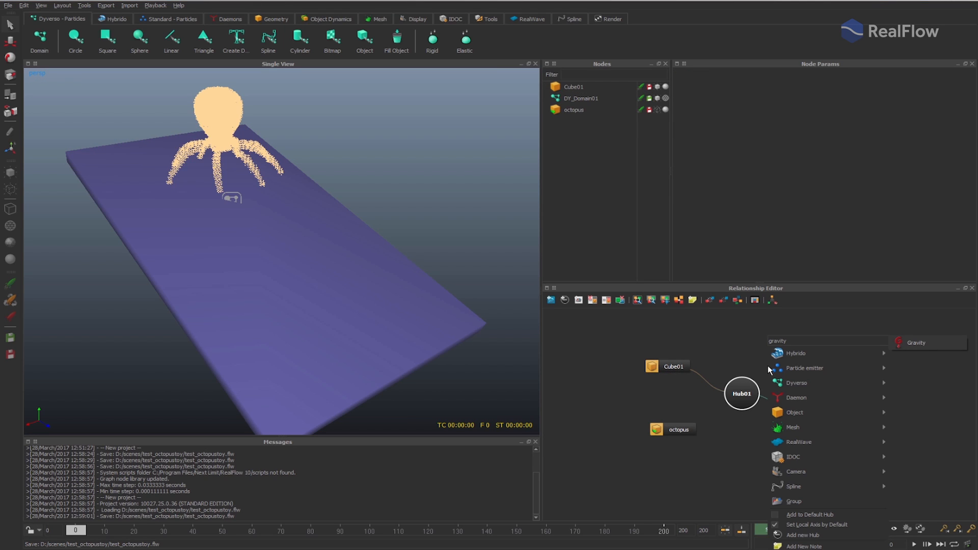
pyautogui.moveTo(910, 339)
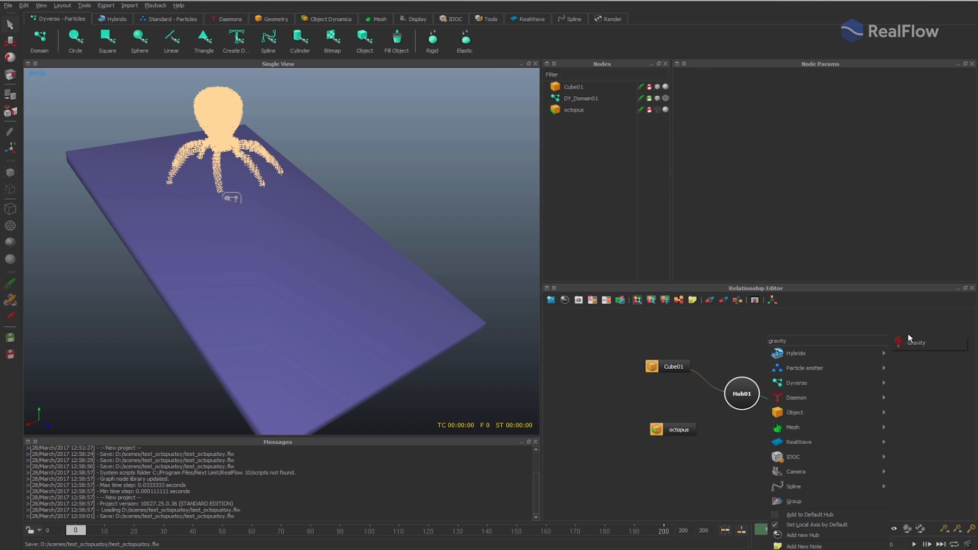
pyautogui.click(915, 342)
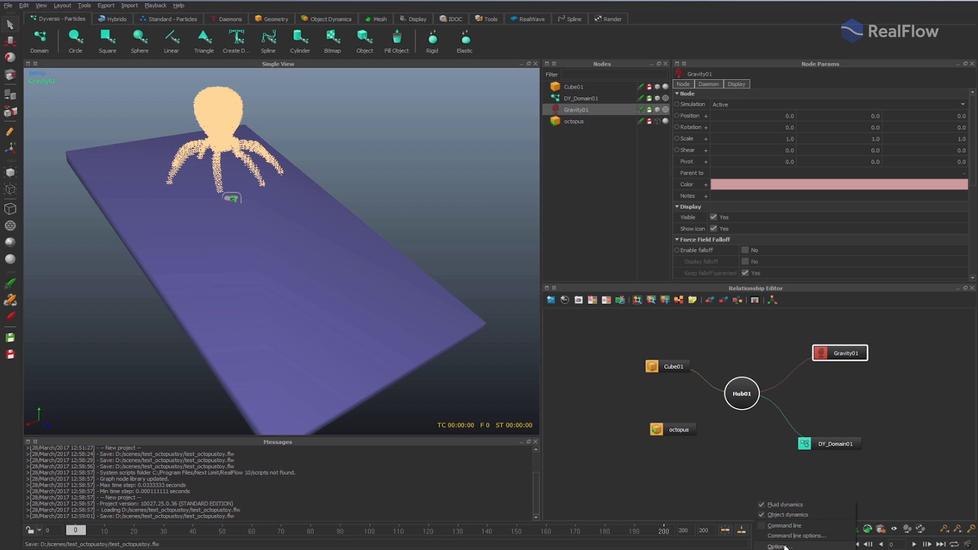
# Step: Enable Use CUDA-GPU in the Dyverso simulation options
pyautogui.click(776, 547)
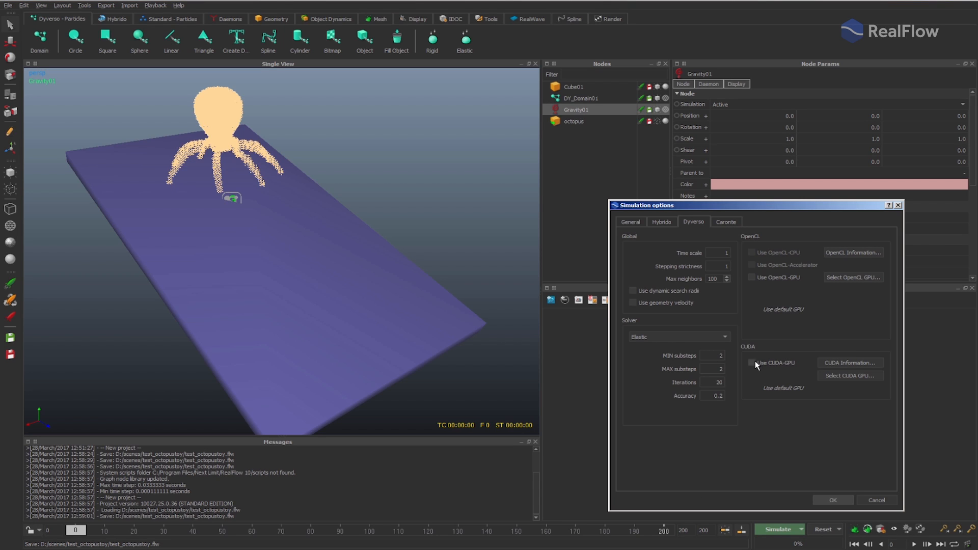
pyautogui.click(752, 362)
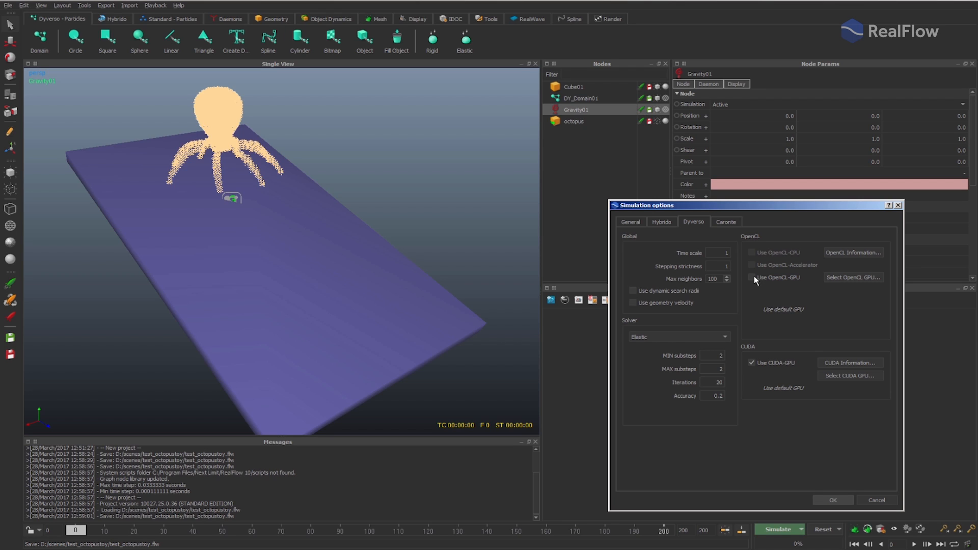
pyautogui.click(831, 499)
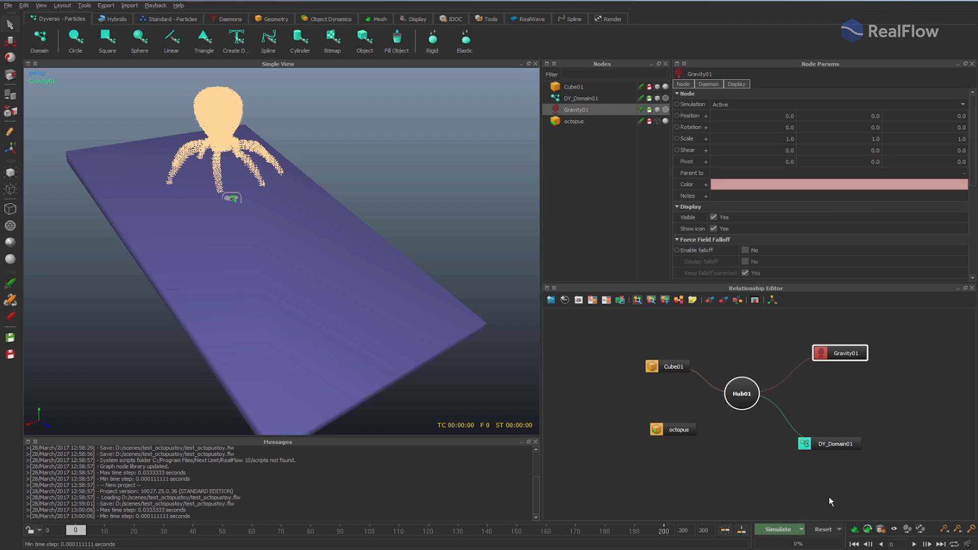
pyautogui.moveTo(780, 532)
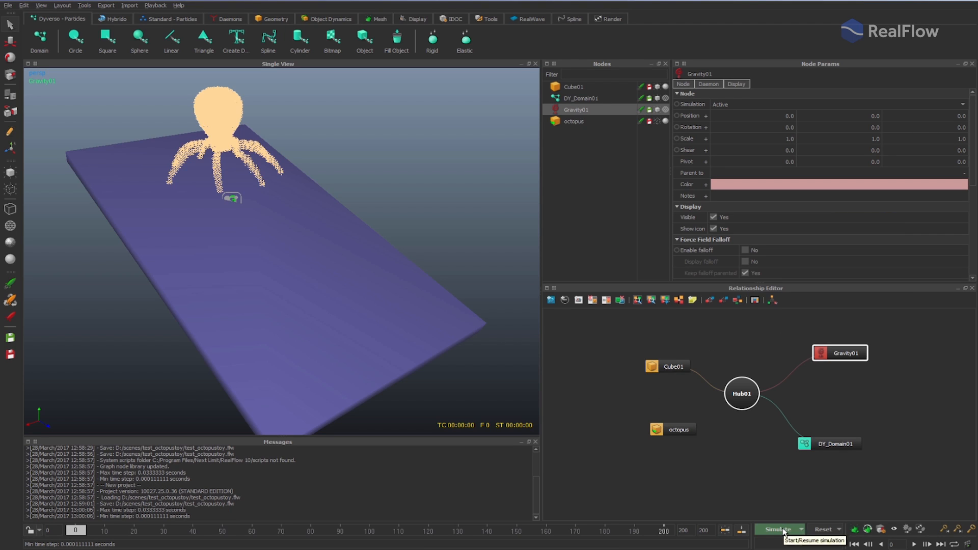
# Step: Run and stop a test simulation of the octopus falling onto the cube
pyautogui.click(778, 528)
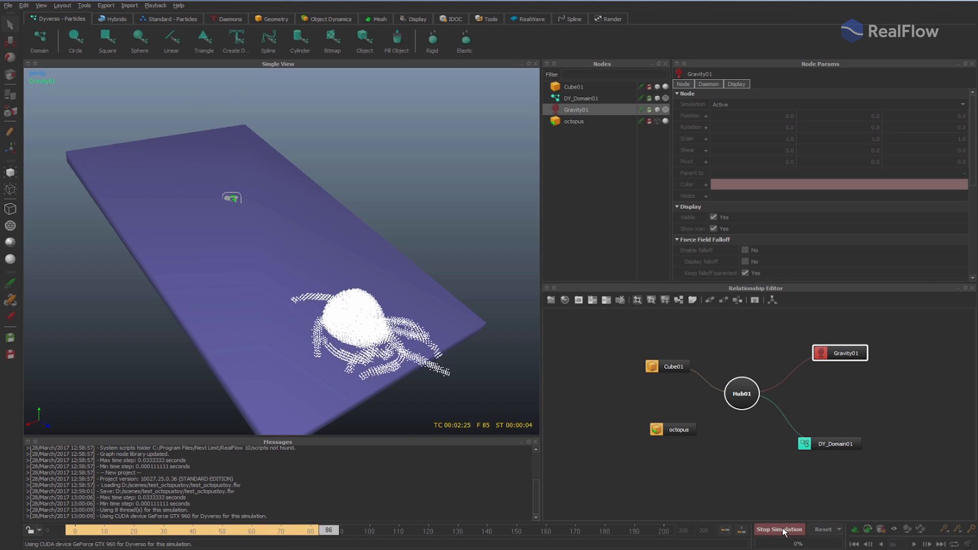
pyautogui.click(778, 529)
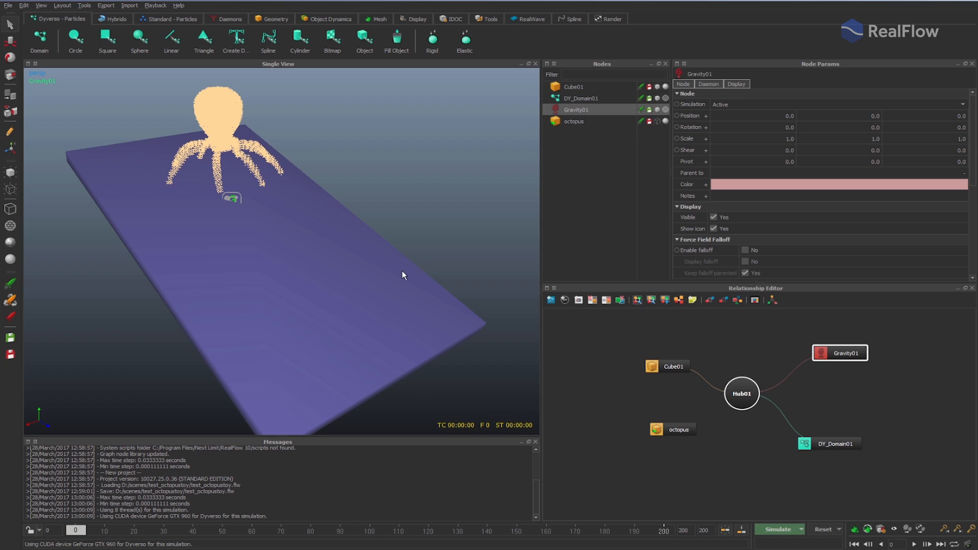
pyautogui.click(573, 86)
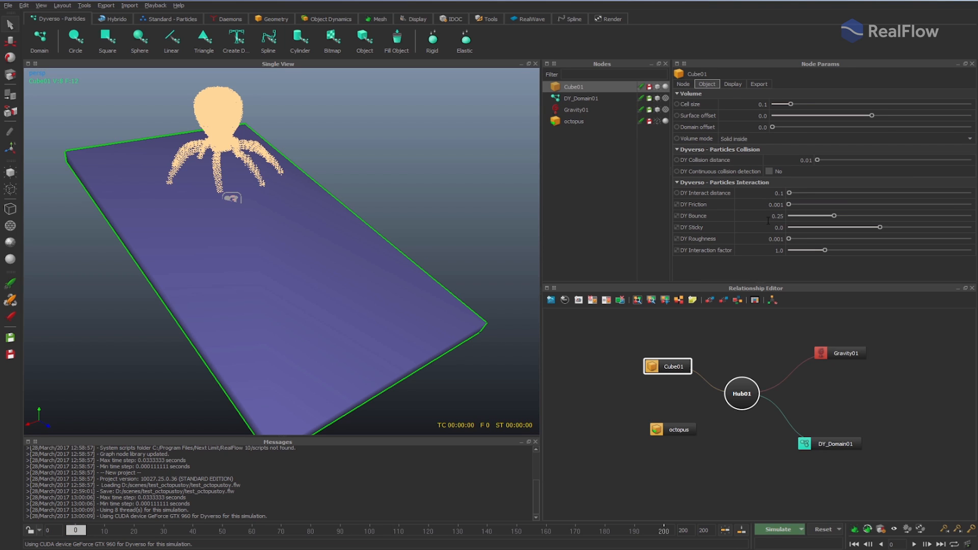
# Step: Give Cube01 a DY Friction of 0.4 and DY Bounce of 0.0
pyautogui.tripleClick(776, 204)
pyautogui.write('0.4')
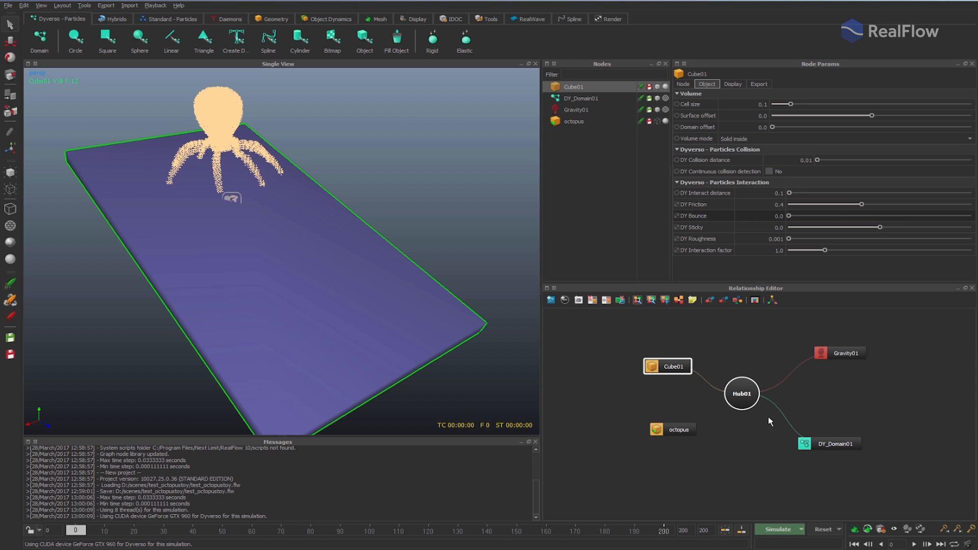
pyautogui.click(778, 529)
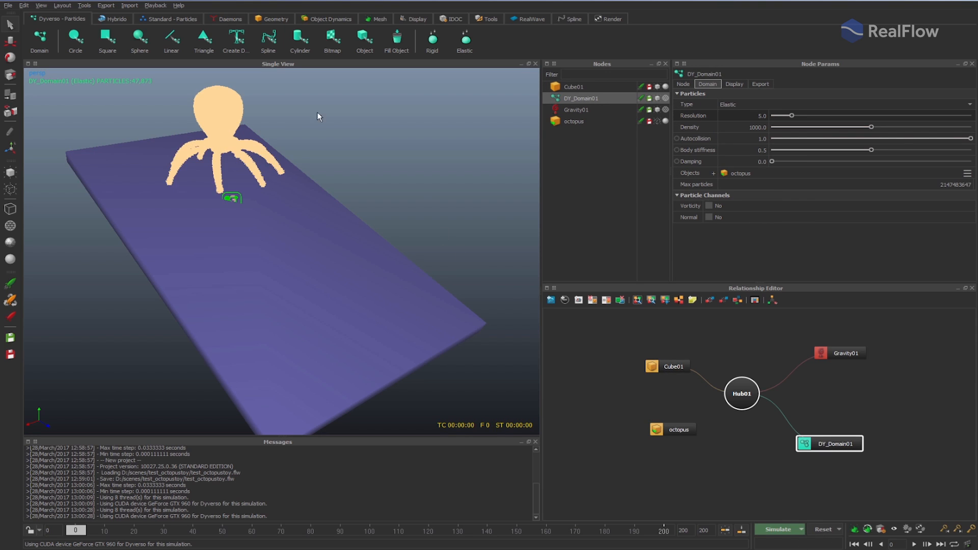
# Step: Rerun and stop the simulation with the domain resolution at 5
pyautogui.click(778, 529)
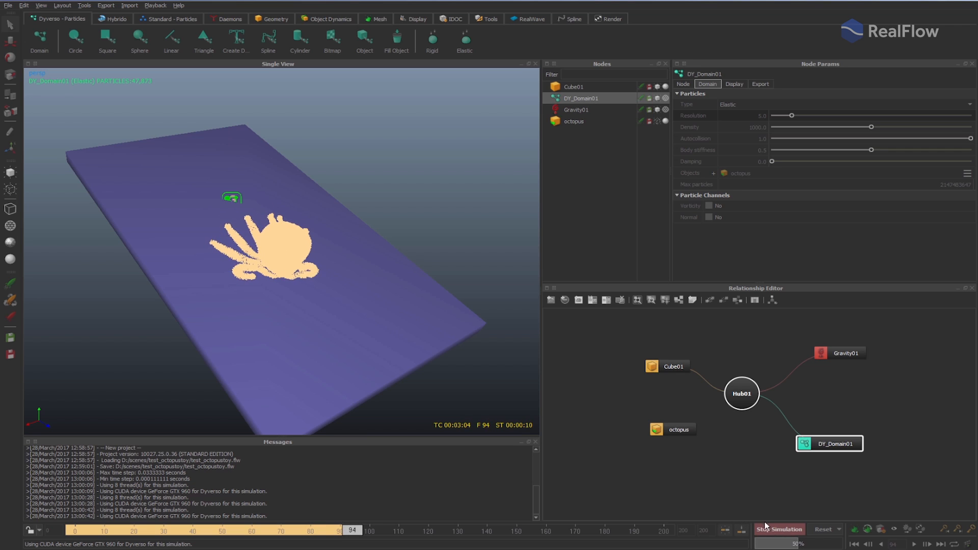
pyautogui.click(779, 529)
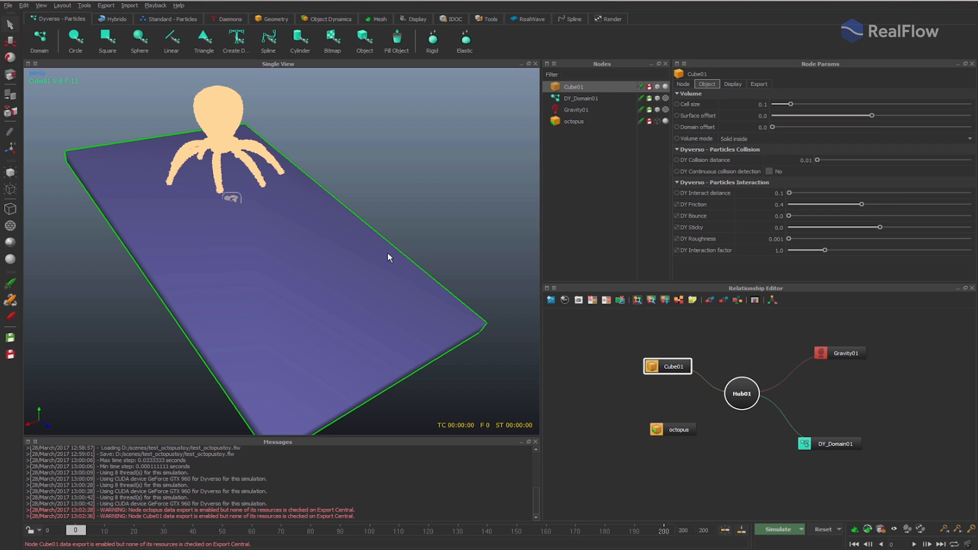
# Step: Enable the WetDry texture in Cube01's Display settings and expand its parameters
pyautogui.click(732, 83)
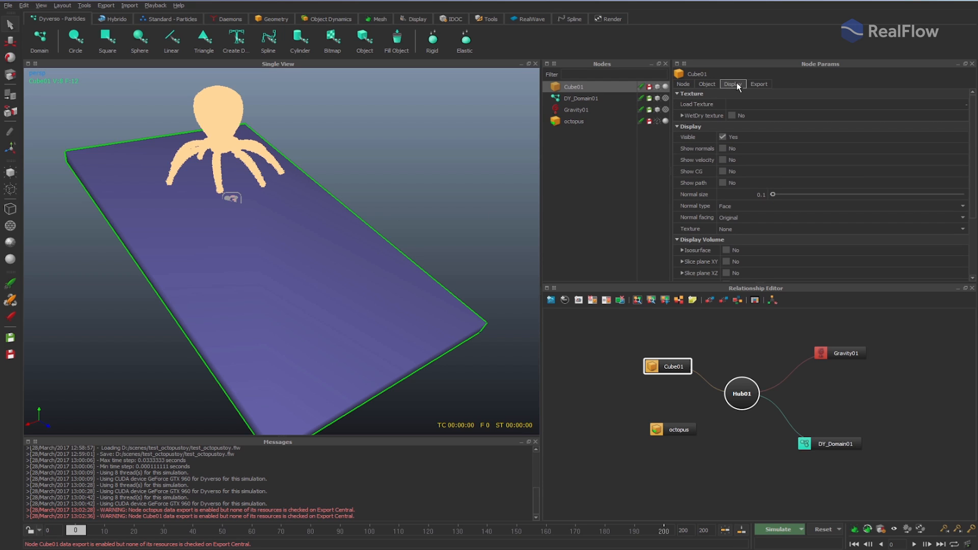
pyautogui.click(732, 116)
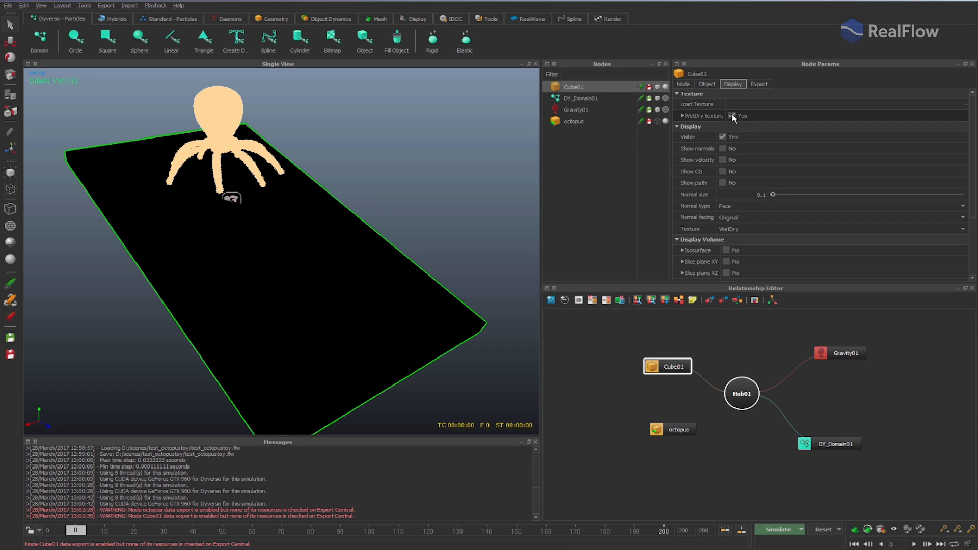
pyautogui.click(680, 115)
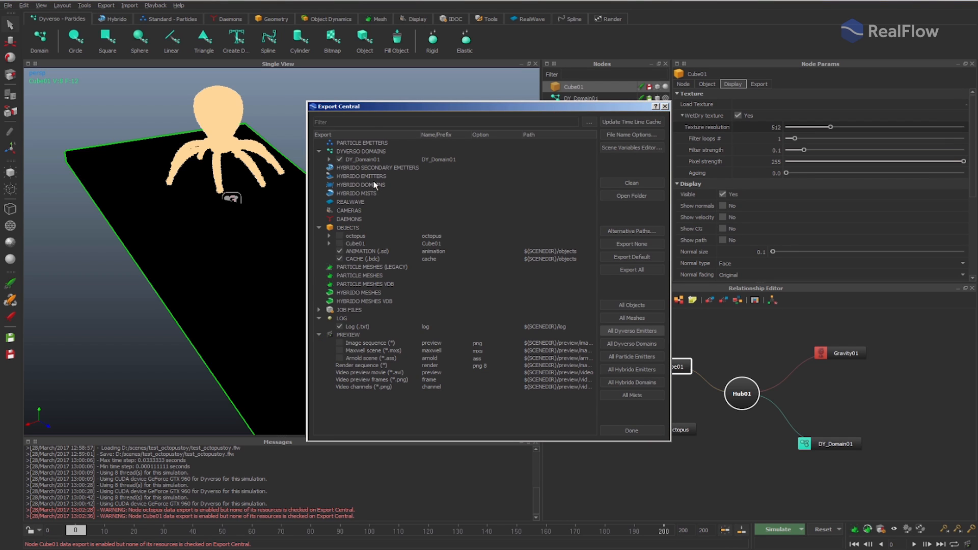
# Step: Enable Cube01's Wetmap texture export in Export Central and click Done
pyautogui.click(330, 243)
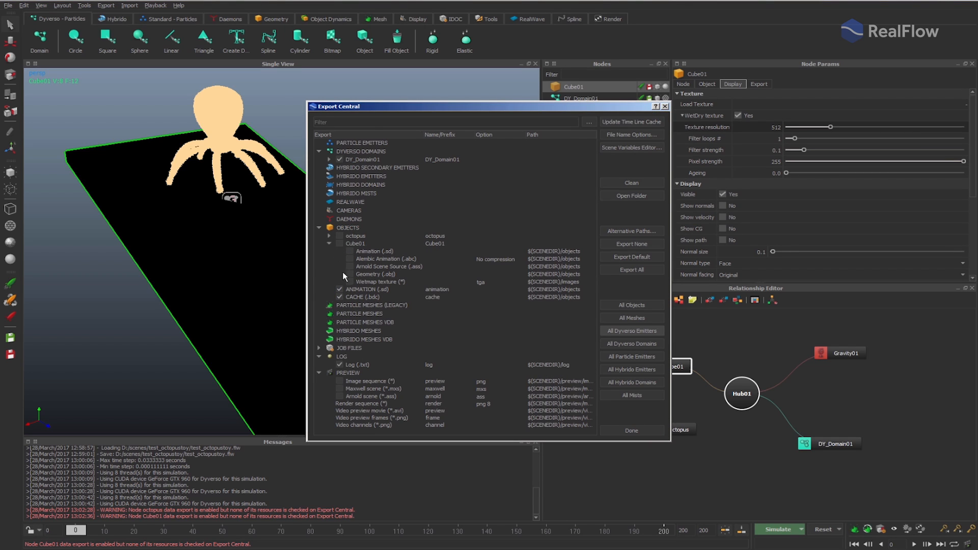
pyautogui.click(341, 244)
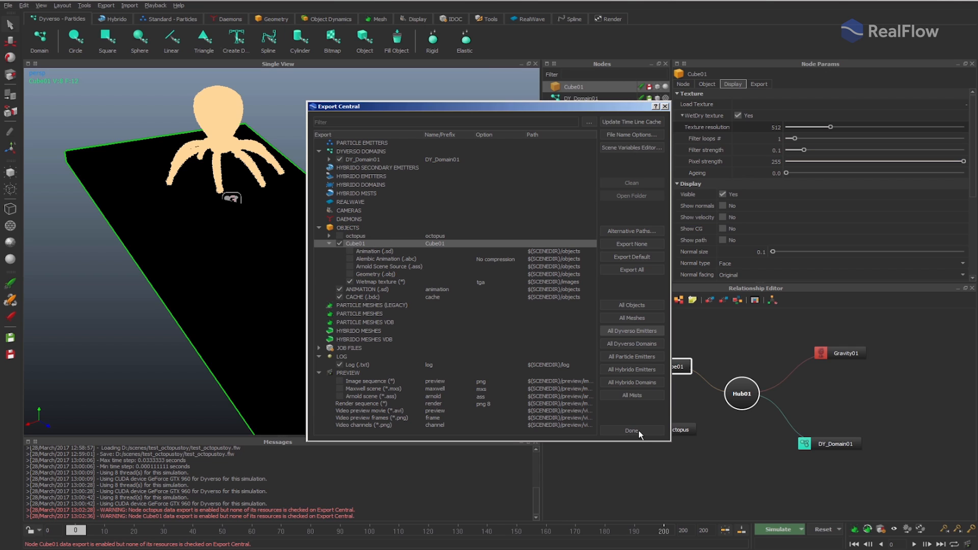
pyautogui.click(631, 431)
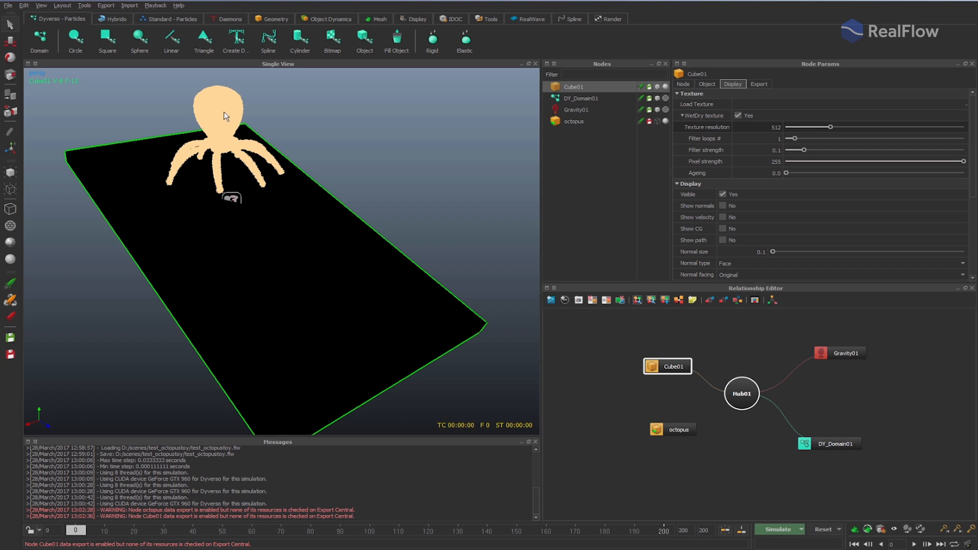
pyautogui.moveTo(778, 532)
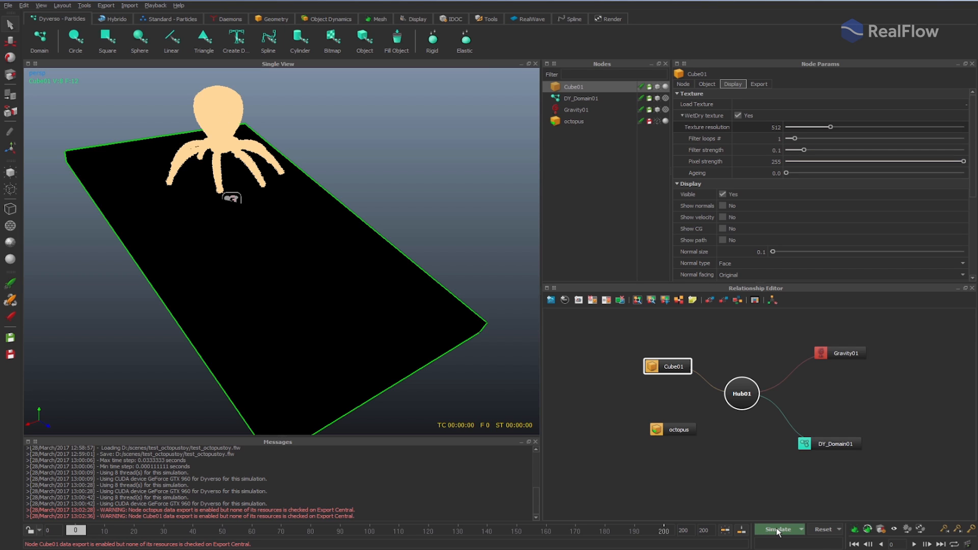
# Step: Simulate the octopus leaving wet marks on the ground, then stop
pyautogui.click(778, 528)
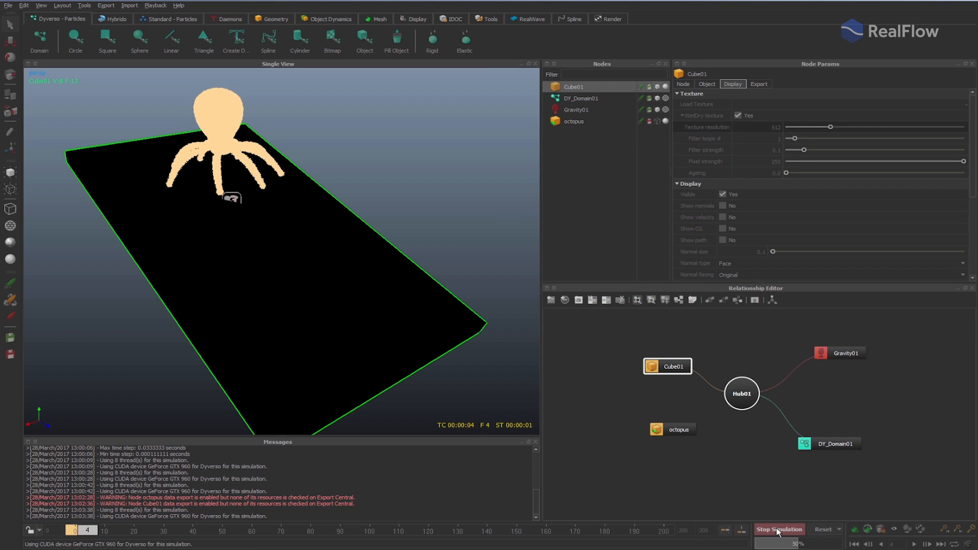
pyautogui.click(778, 529)
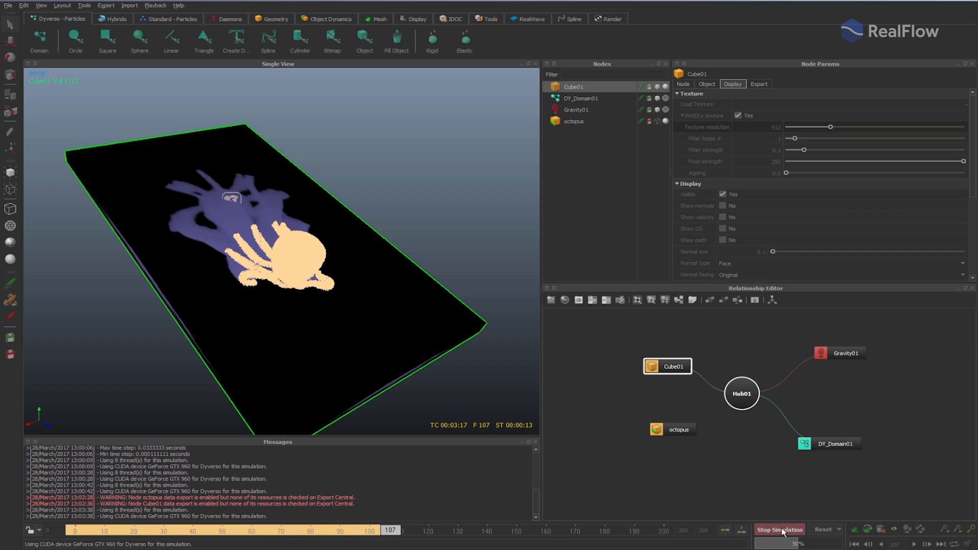
pyautogui.click(779, 530)
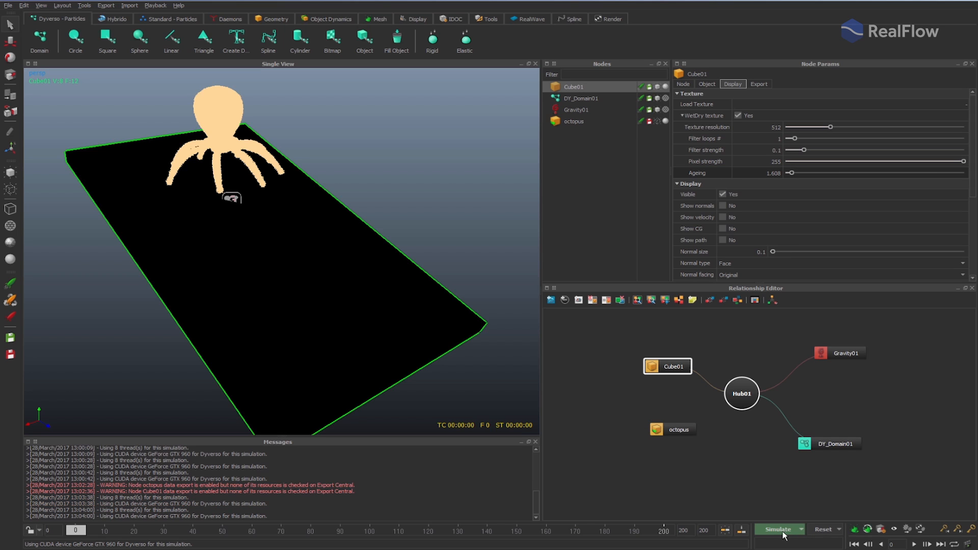
# Step: Rerun the simulation to around frame 159, showing fading wet trails
pyautogui.click(779, 528)
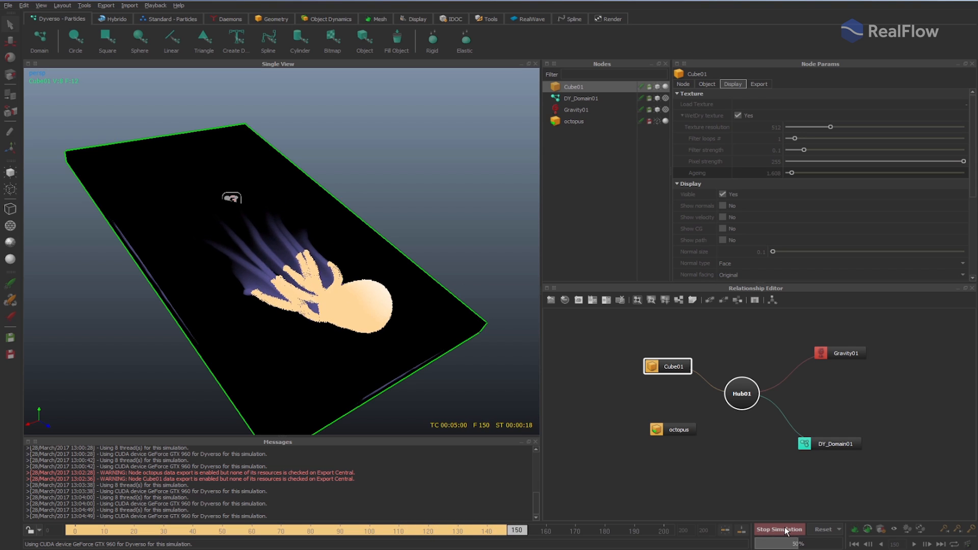
pyautogui.click(778, 528)
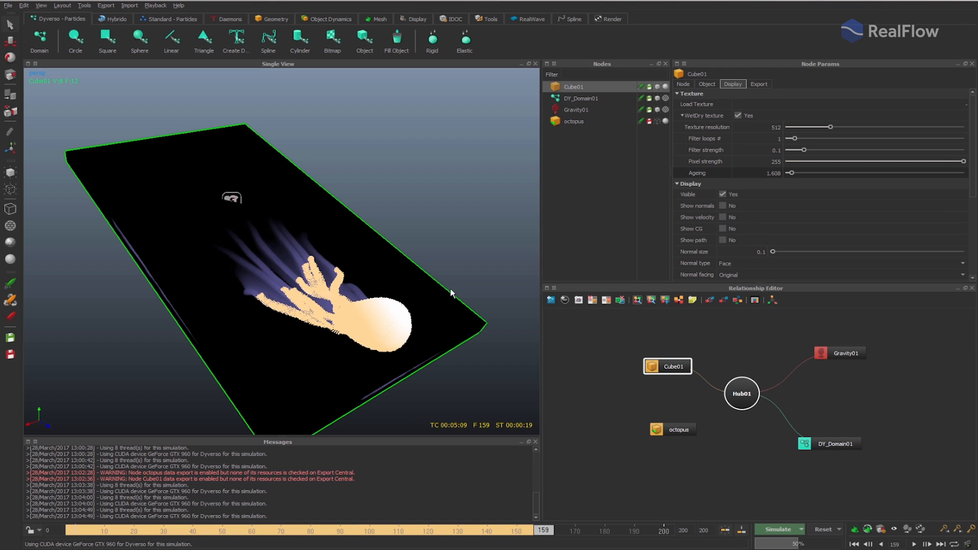
pyautogui.moveTo(306, 526)
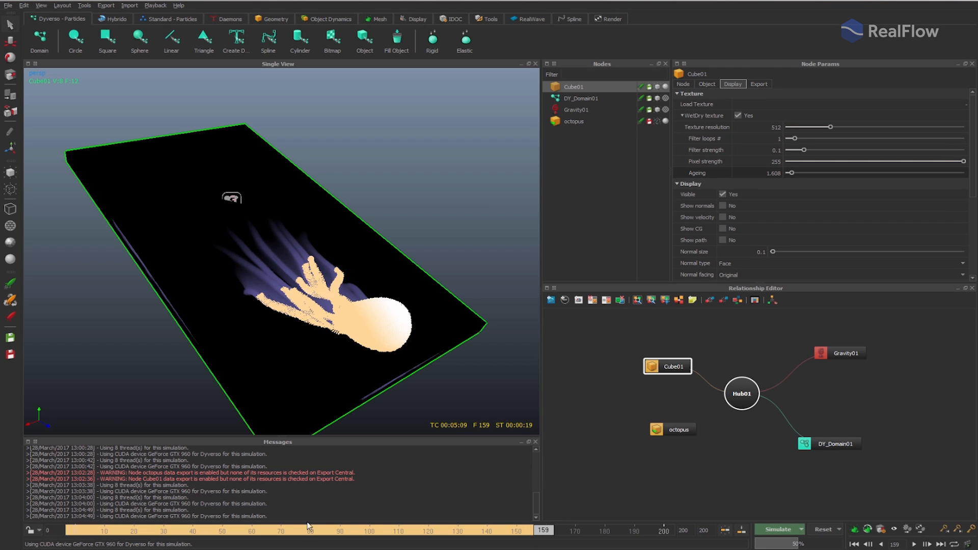
# Step: Scrub the timeline back to earlier frames such as 108 and 99
pyautogui.click(194, 530)
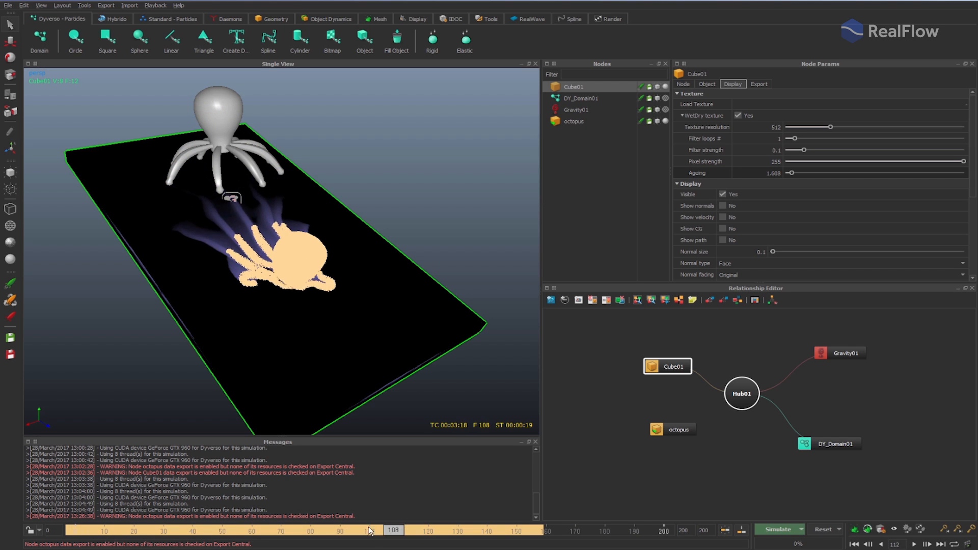
pyautogui.click(366, 530)
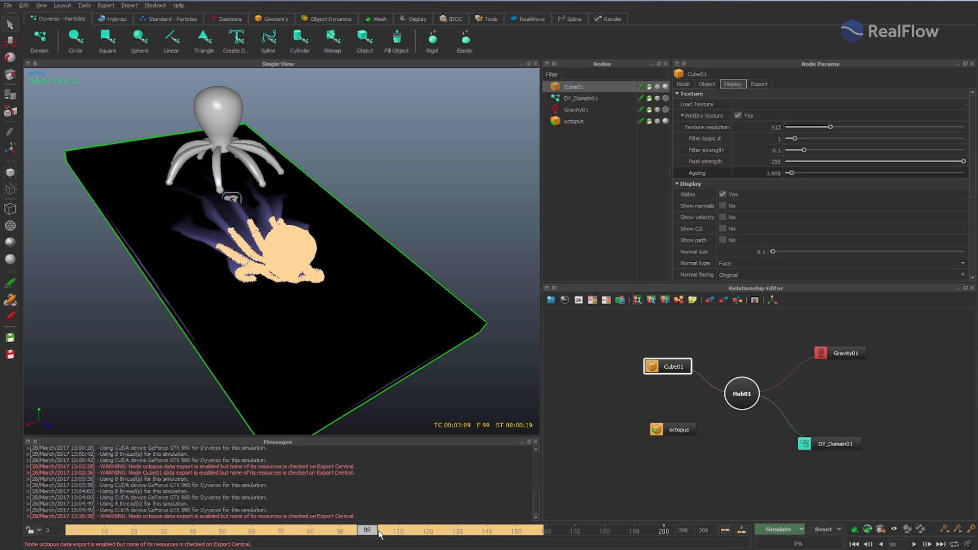
pyautogui.click(723, 531)
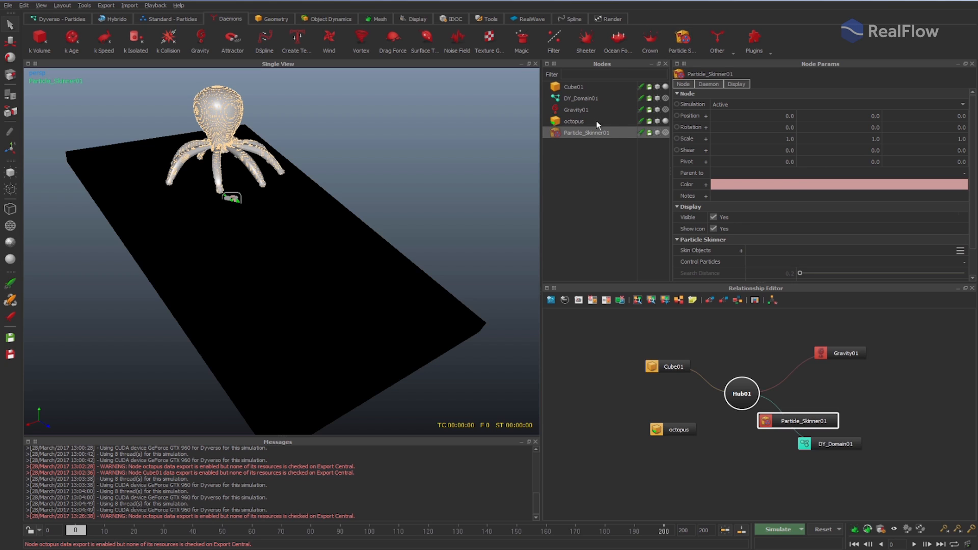
# Step: Set the Particle Skinner to skin the octopus with DY_Domain01 as control particles
pyautogui.click(708, 83)
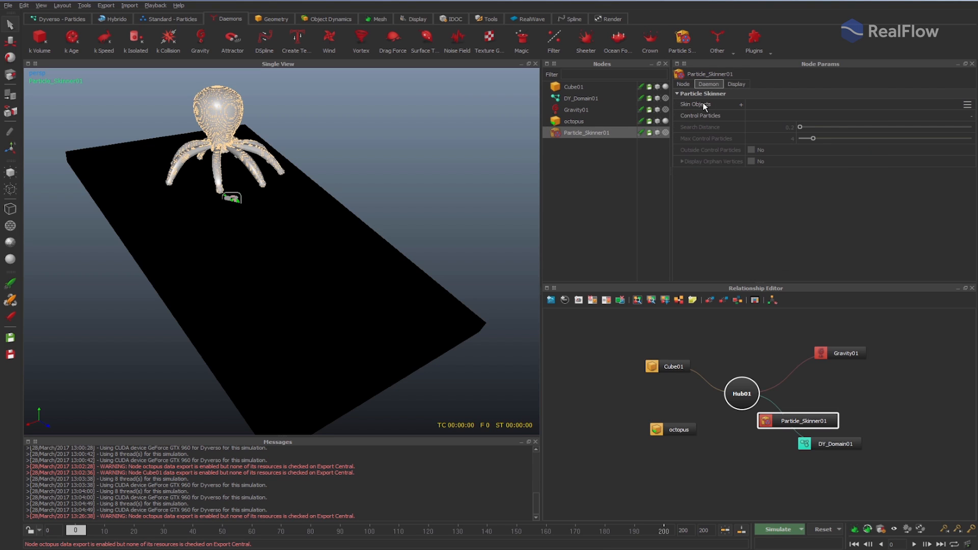
pyautogui.click(740, 104)
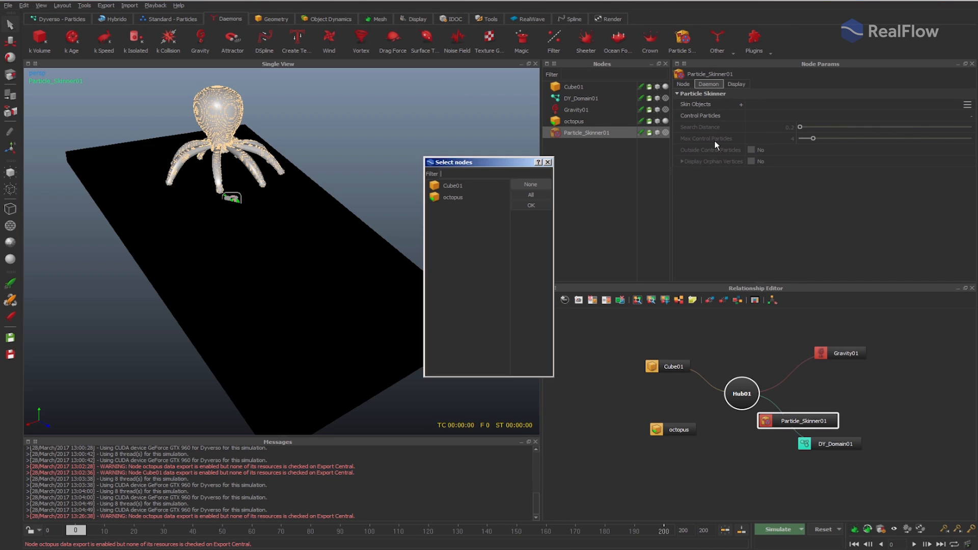
pyautogui.click(529, 204)
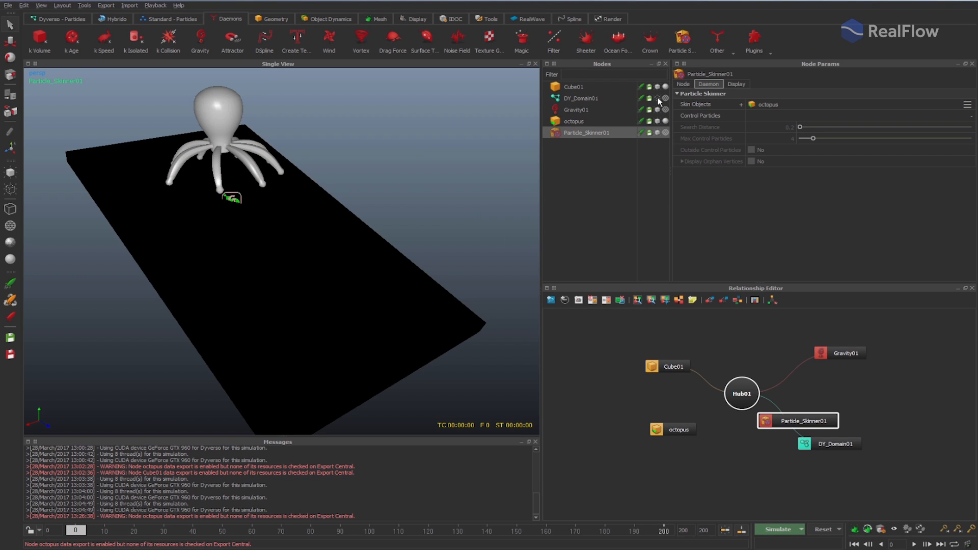
pyautogui.click(966, 105)
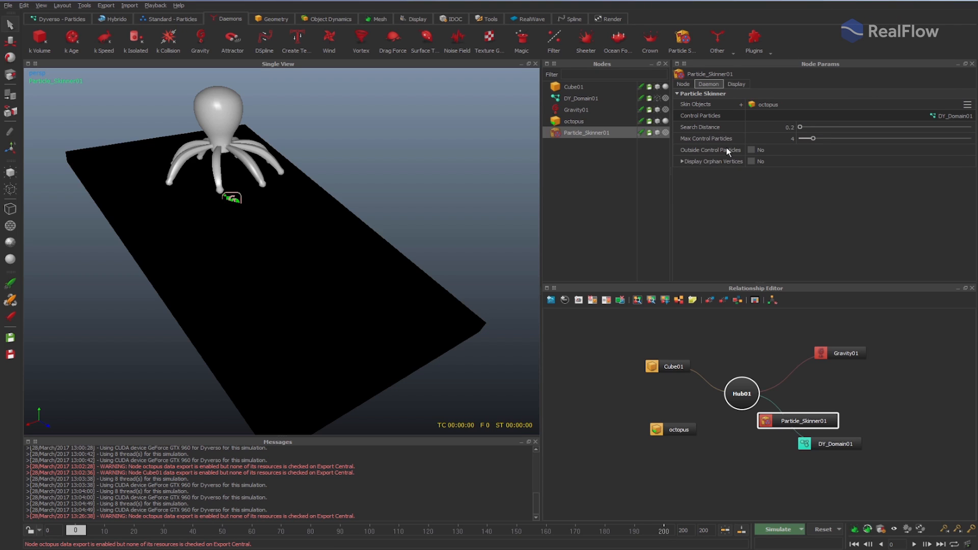
pyautogui.moveTo(211, 117)
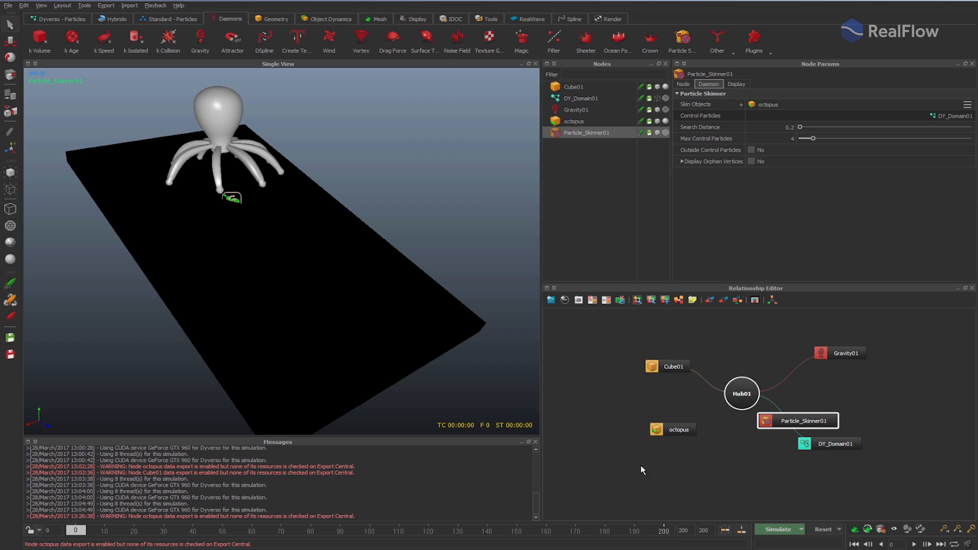
# Step: Simulate until the skinned octopus drapes over Cube01, stopping around frame 86
pyautogui.click(777, 529)
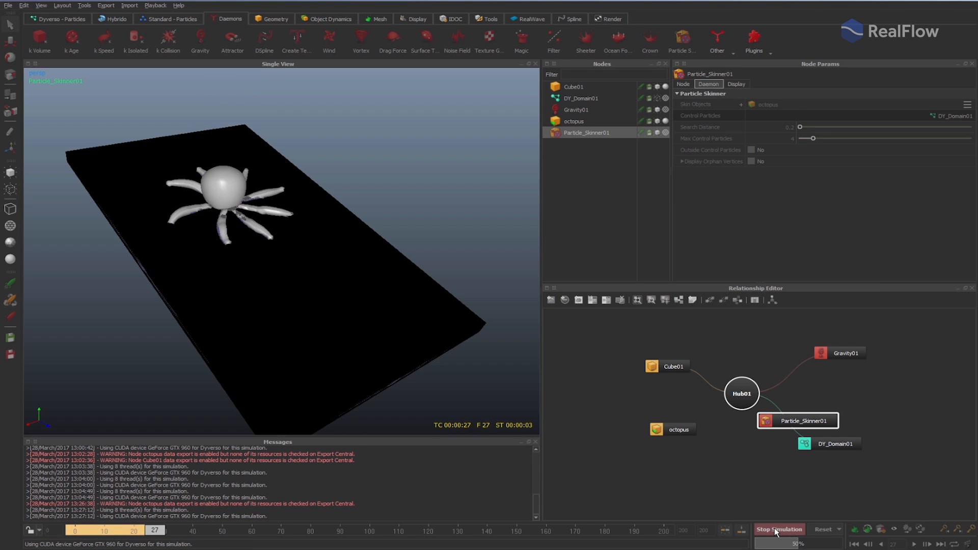
pyautogui.click(777, 528)
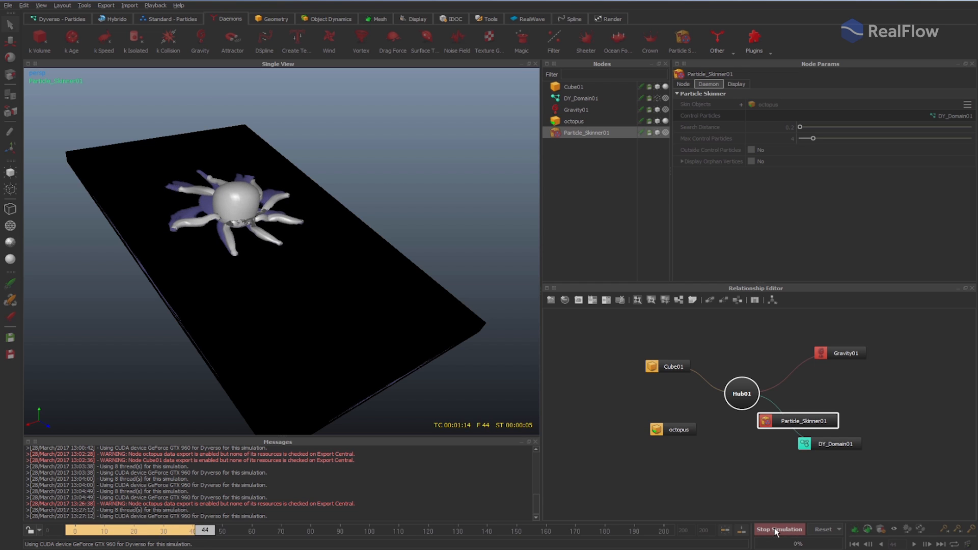
pyautogui.click(778, 529)
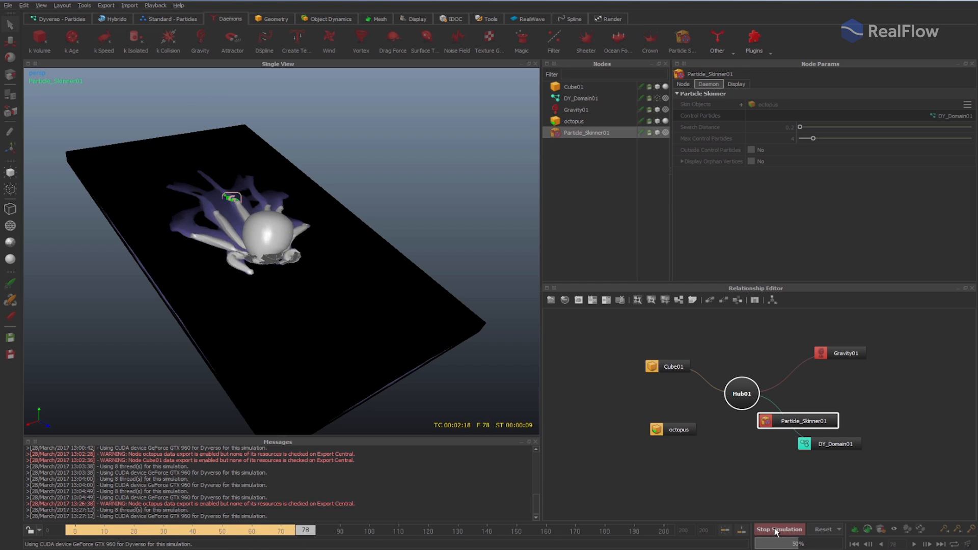
pyautogui.click(778, 529)
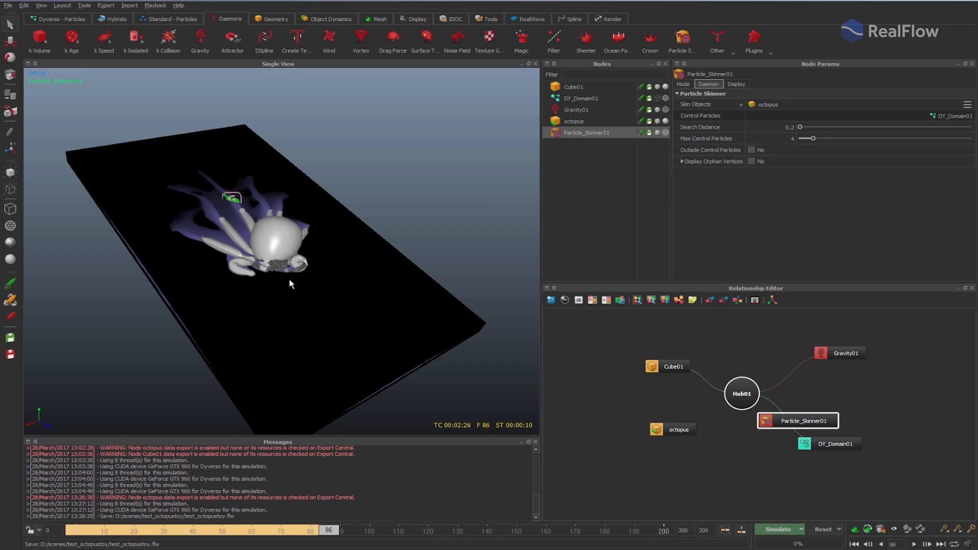
pyautogui.moveTo(531, 131)
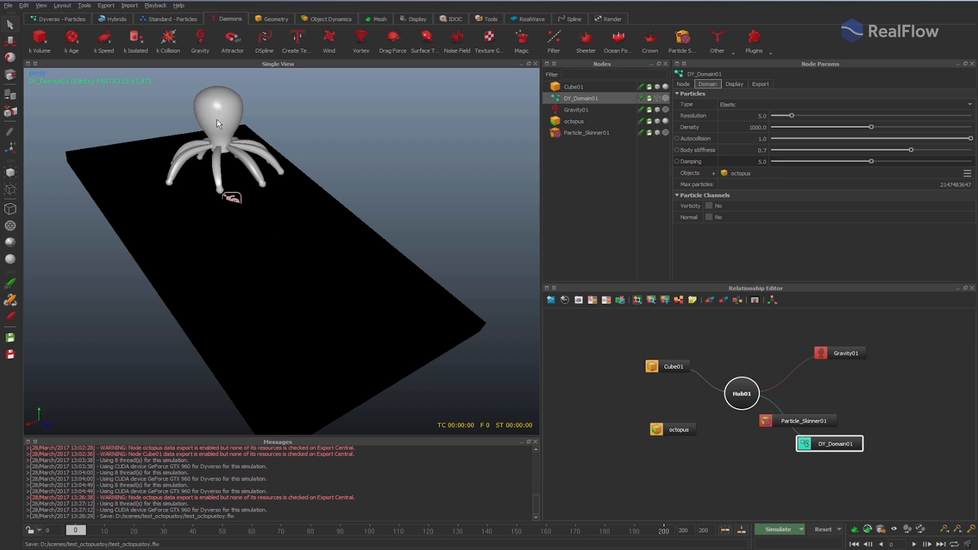
# Step: Rerun the octopus drop to frame 106, then reset to frame 0
pyautogui.click(775, 528)
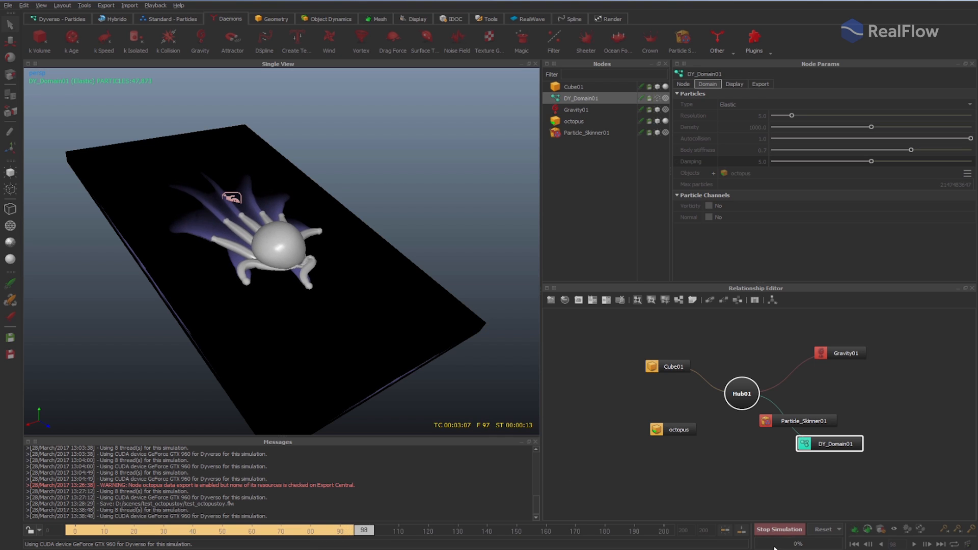
pyautogui.click(779, 529)
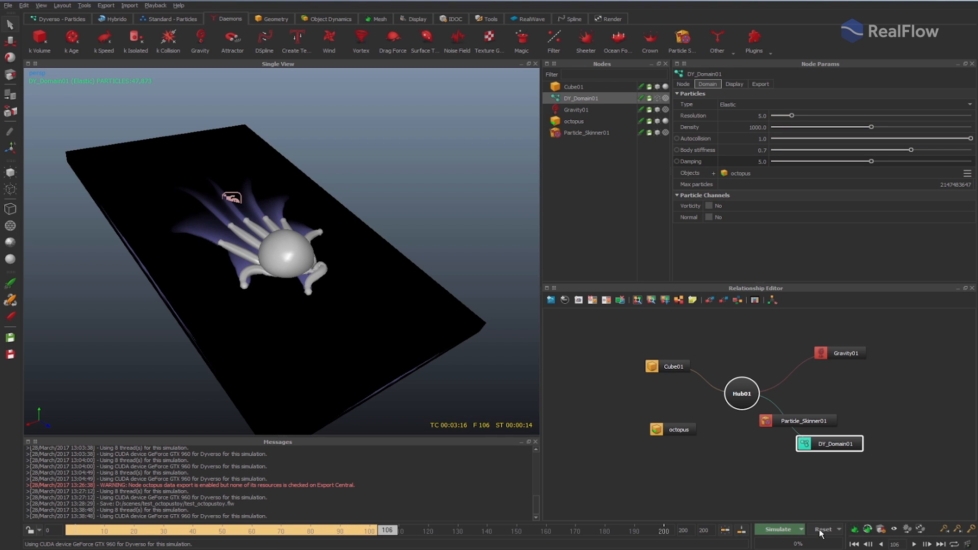
pyautogui.click(823, 529)
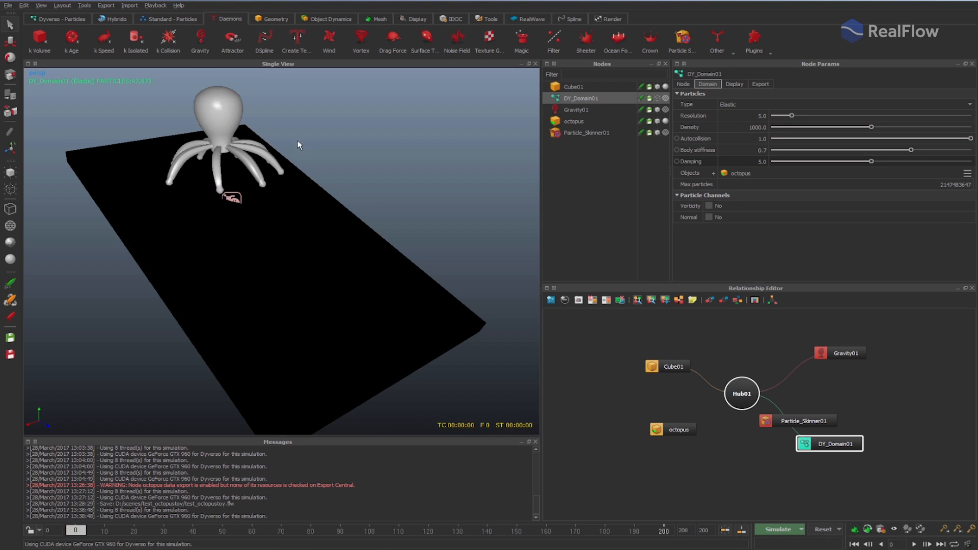
# Step: Select DY_Domain01, then Particle_Skinner01 to switch the skinner daemon off
pyautogui.click(573, 121)
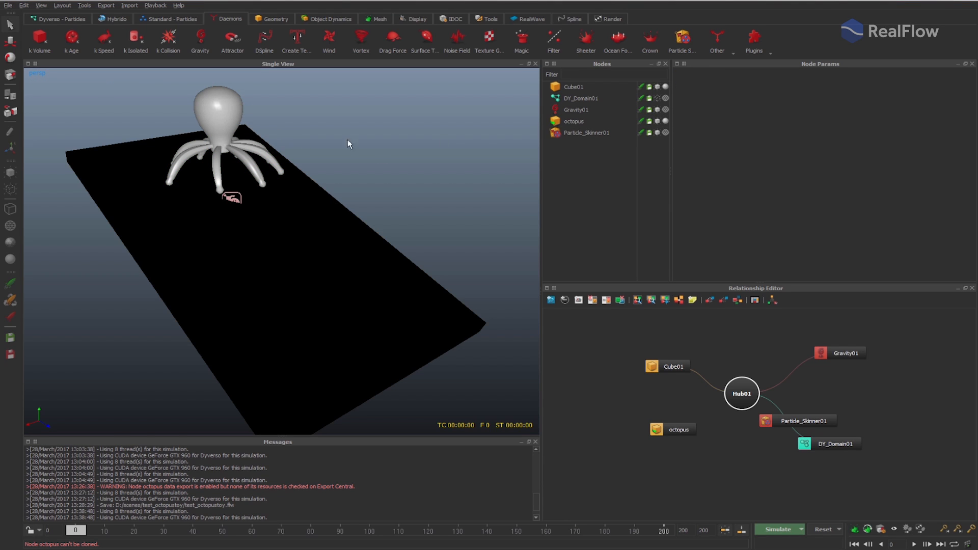
pyautogui.click(580, 98)
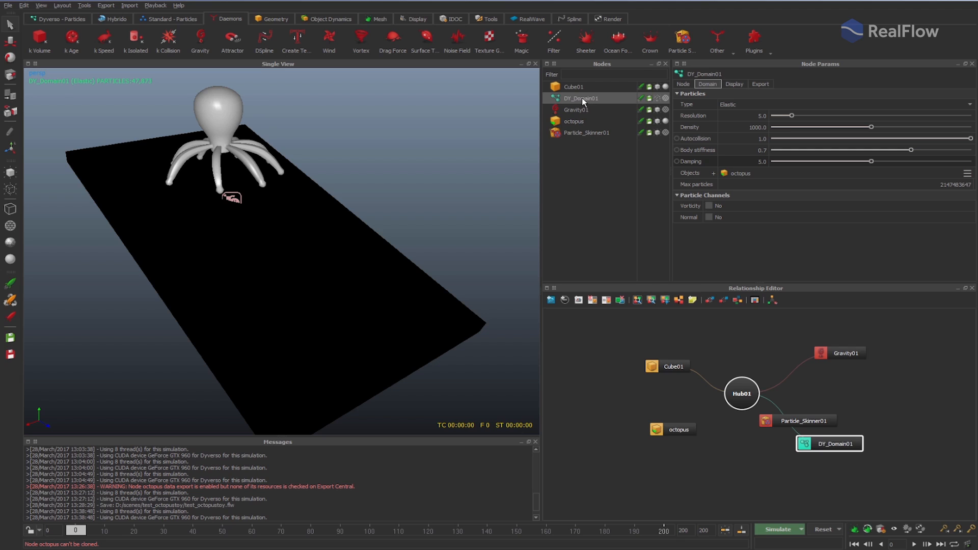
pyautogui.moveTo(591, 136)
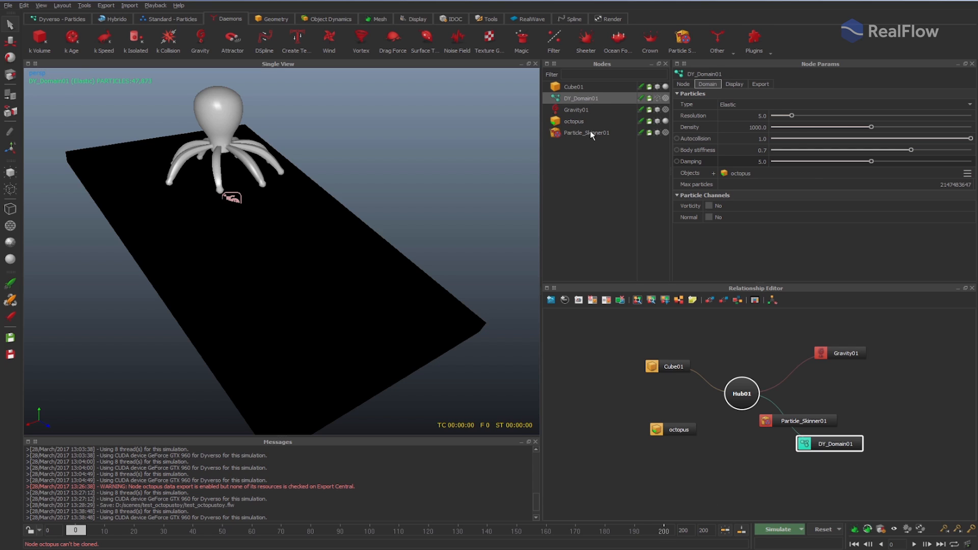
pyautogui.click(585, 132)
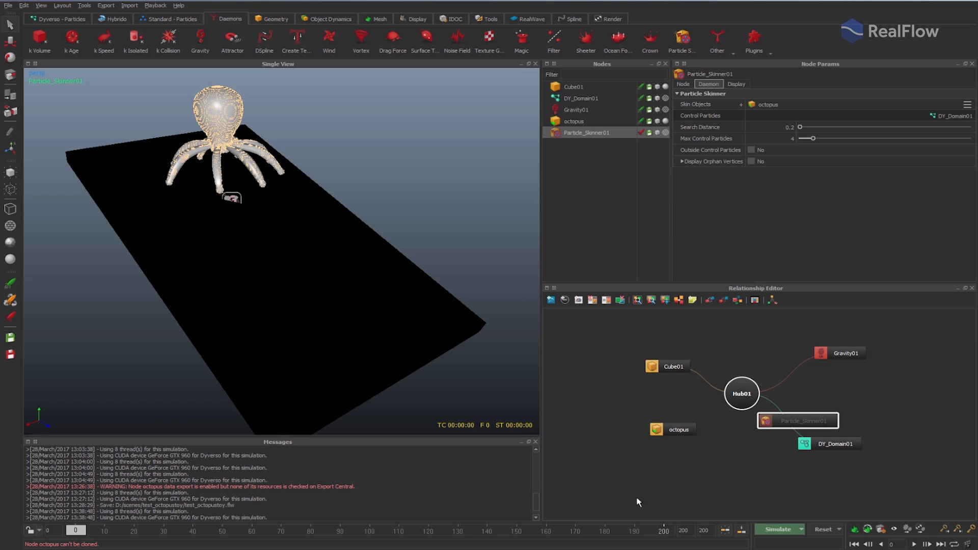
# Step: Simulate to frame 130 without the skinner, particles splatting while the mesh stays up
pyautogui.click(778, 529)
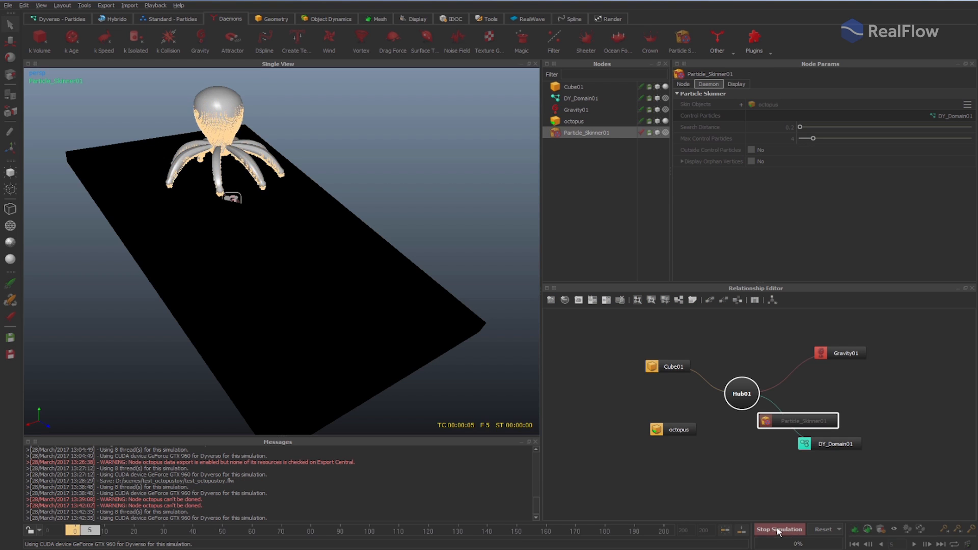
pyautogui.click(778, 529)
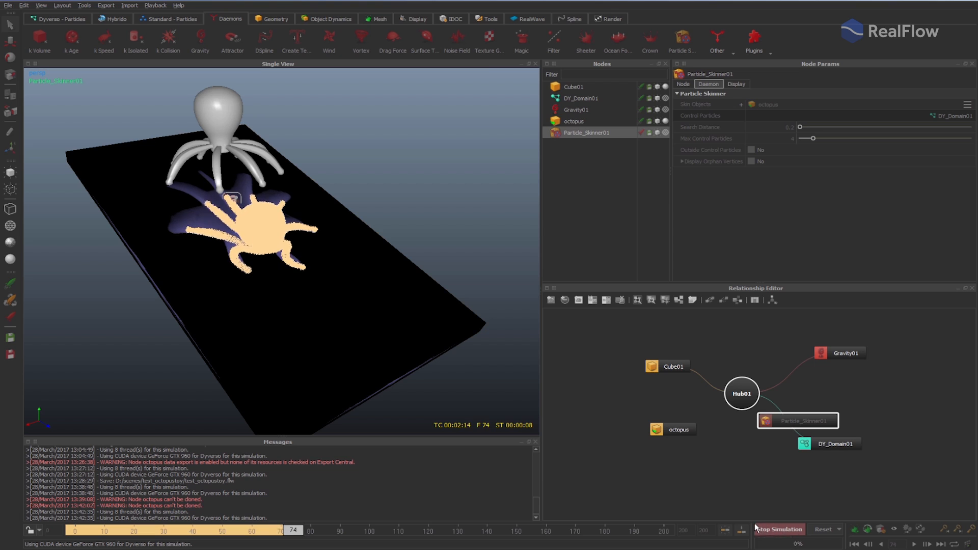
pyautogui.moveTo(778, 529)
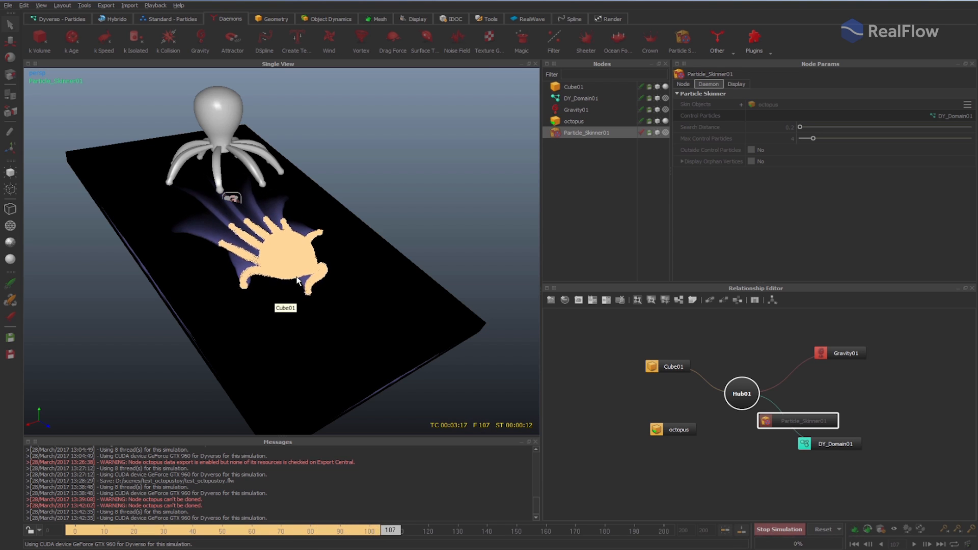
pyautogui.click(778, 528)
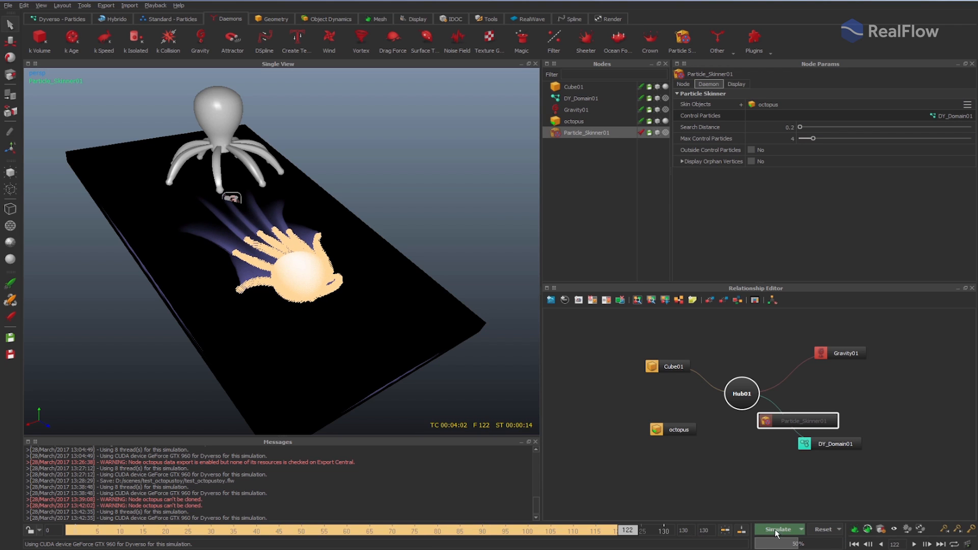
pyautogui.click(777, 529)
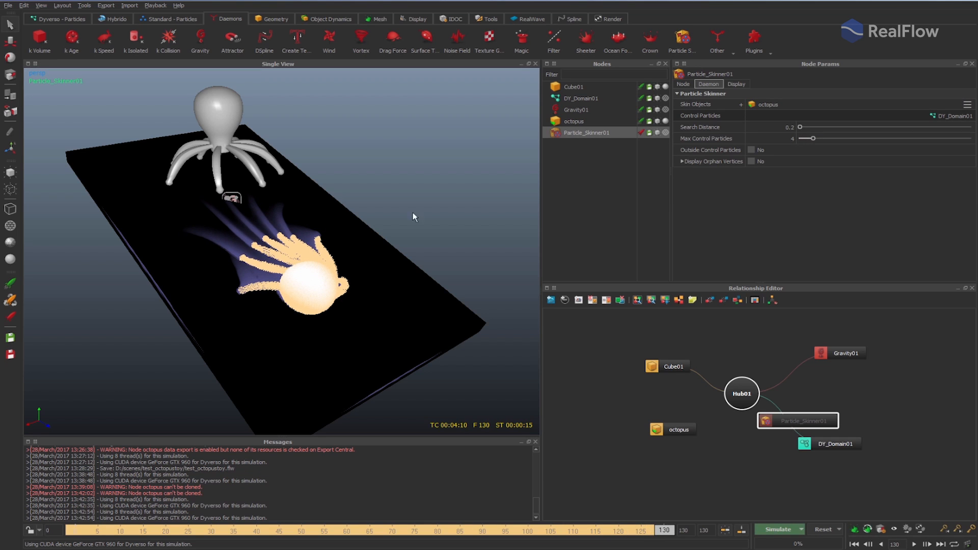
pyautogui.moveTo(586, 108)
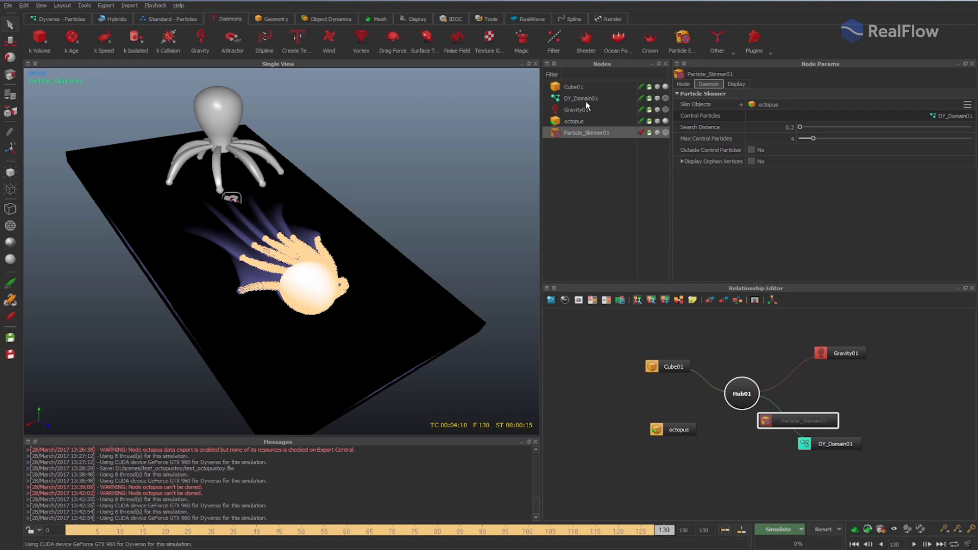
# Step: Reset the simulation to frame 0 and re-enable Particle_Skinner01
pyautogui.click(580, 98)
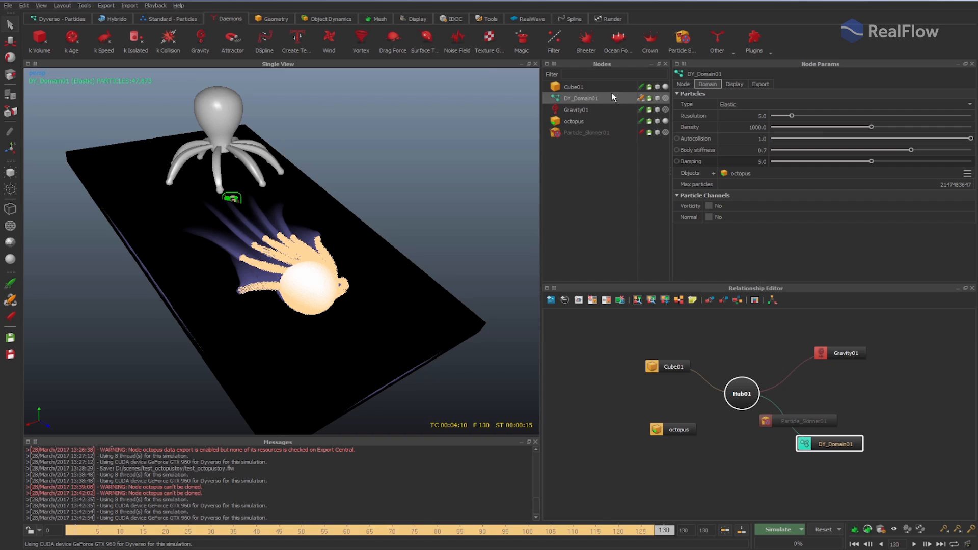
pyautogui.moveTo(818, 532)
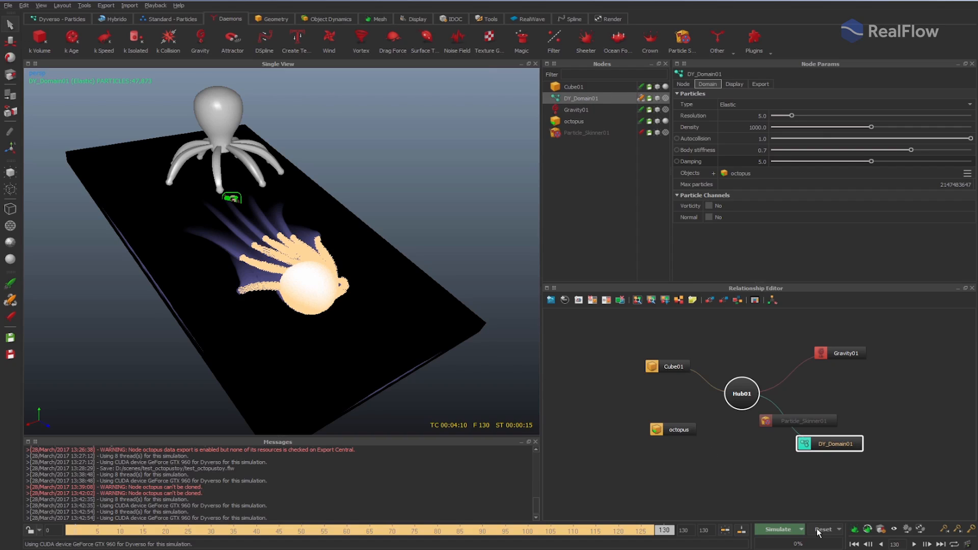
pyautogui.click(822, 529)
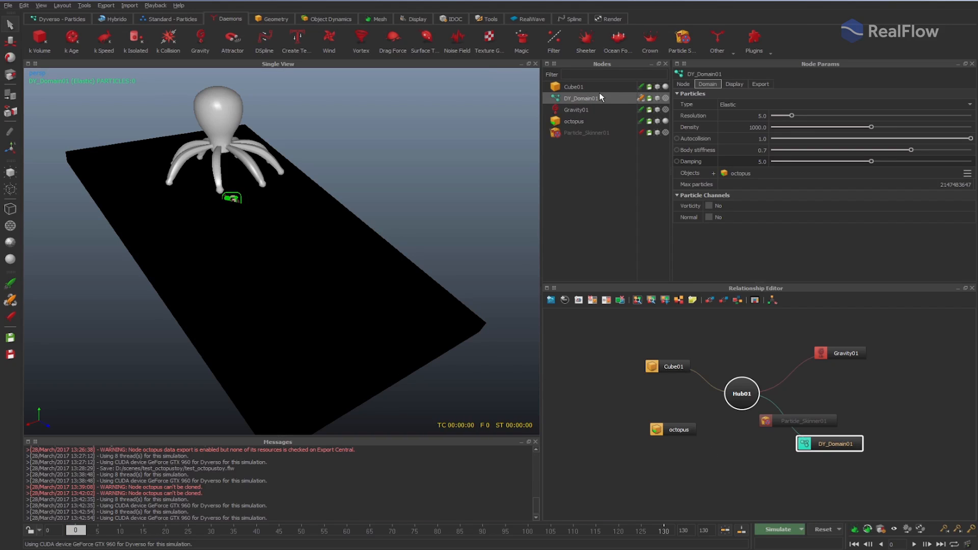
pyautogui.click(586, 132)
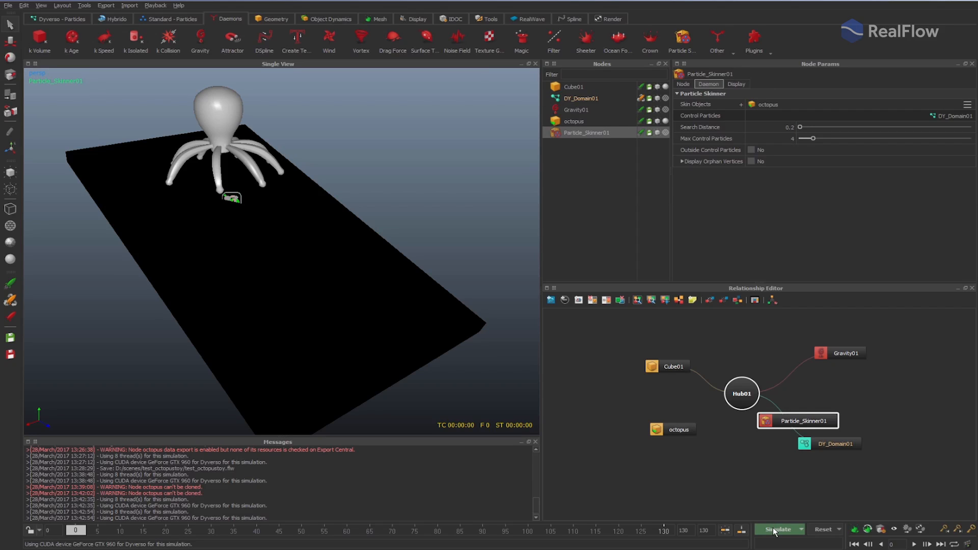
# Step: Simulate to frame 130 and review the deforming octopus mesh at frame 50
pyautogui.click(777, 529)
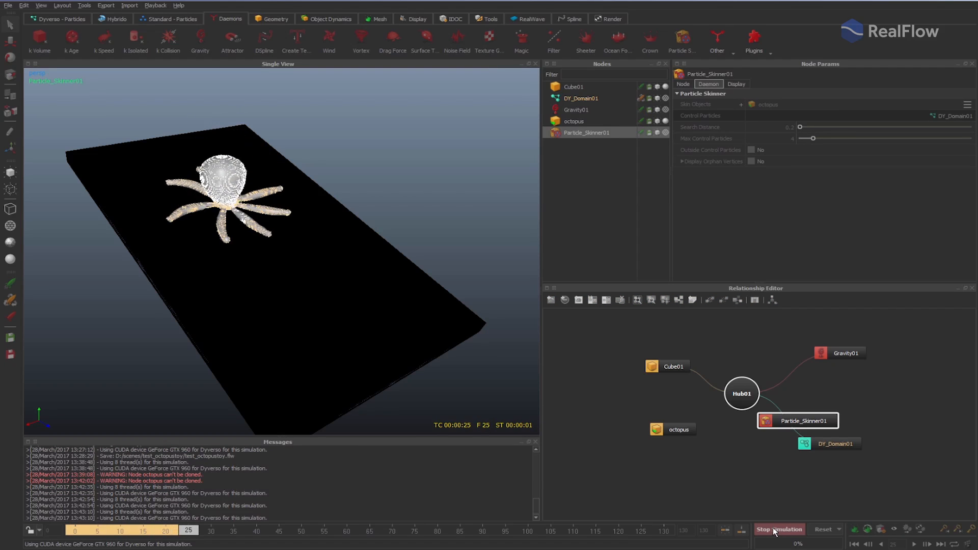
pyautogui.click(778, 529)
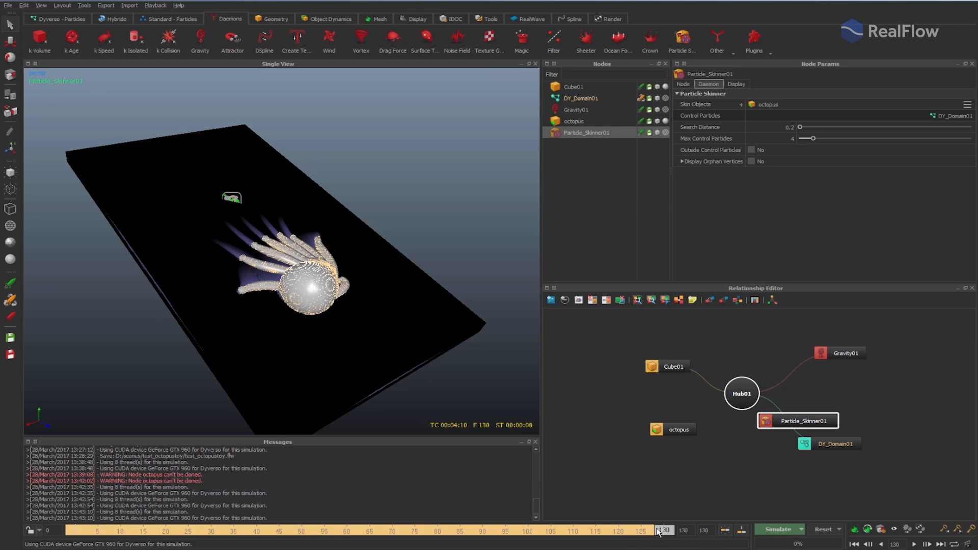
pyautogui.click(302, 531)
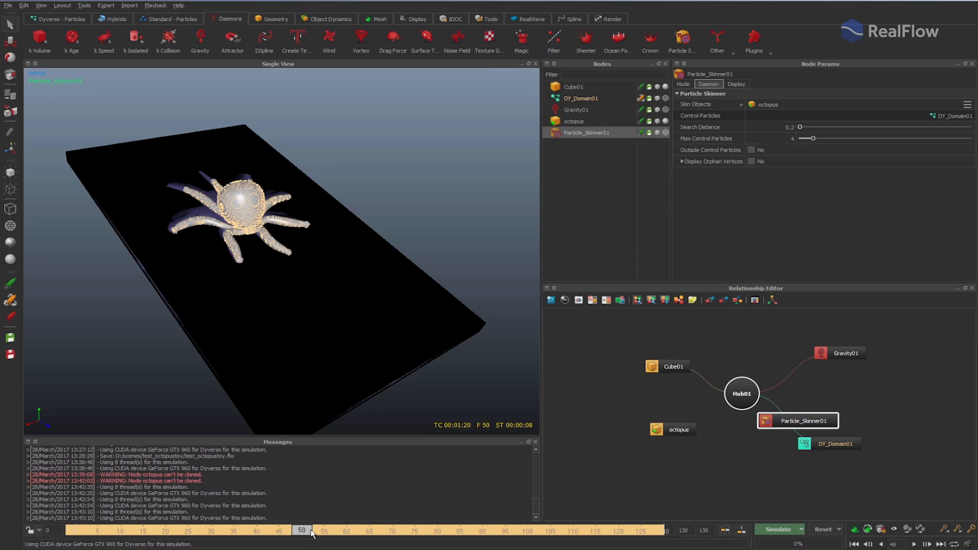